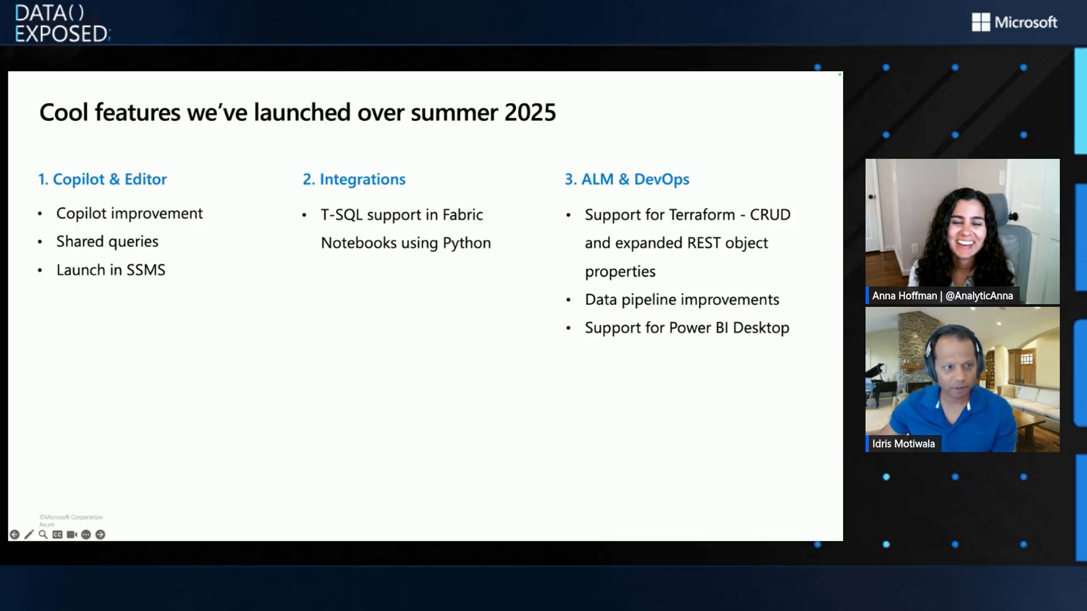
{"action": "mouse_move", "coordinate": [262, 305]}
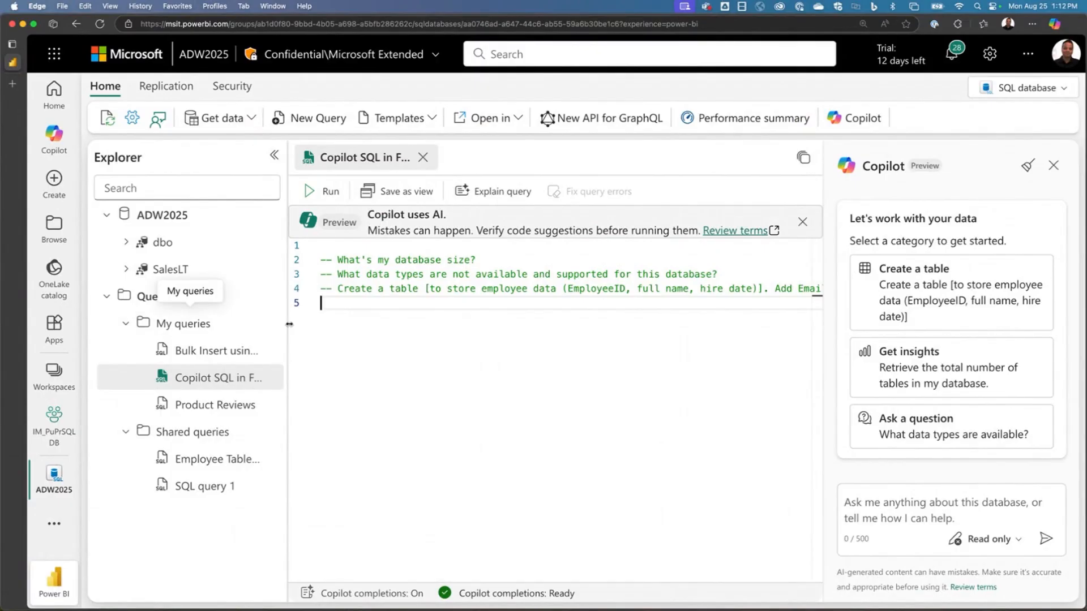
{"action": "mouse_move", "coordinate": [207, 313]}
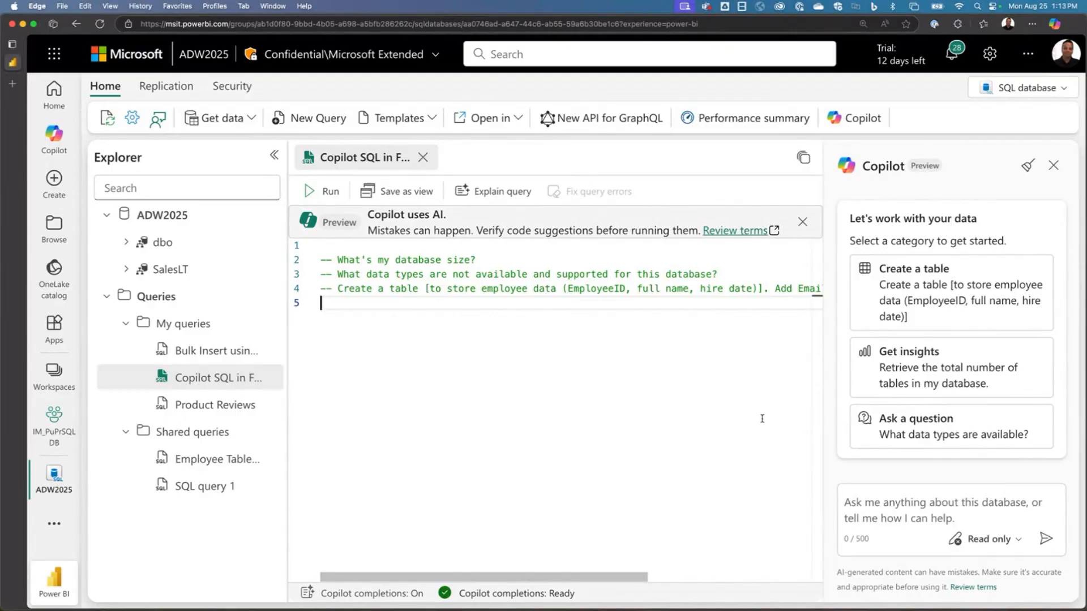
{"action": "mouse_move", "coordinate": [479, 260]}
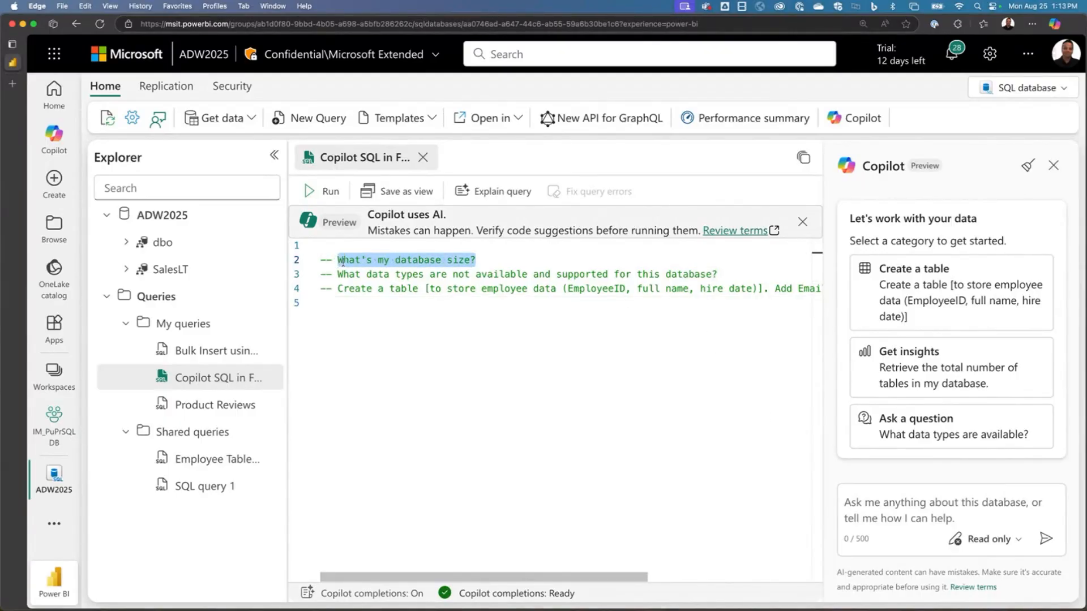
Step: Ask Copilot 'What's my database size?'
{"action": "type", "text": "What's my database size?"}
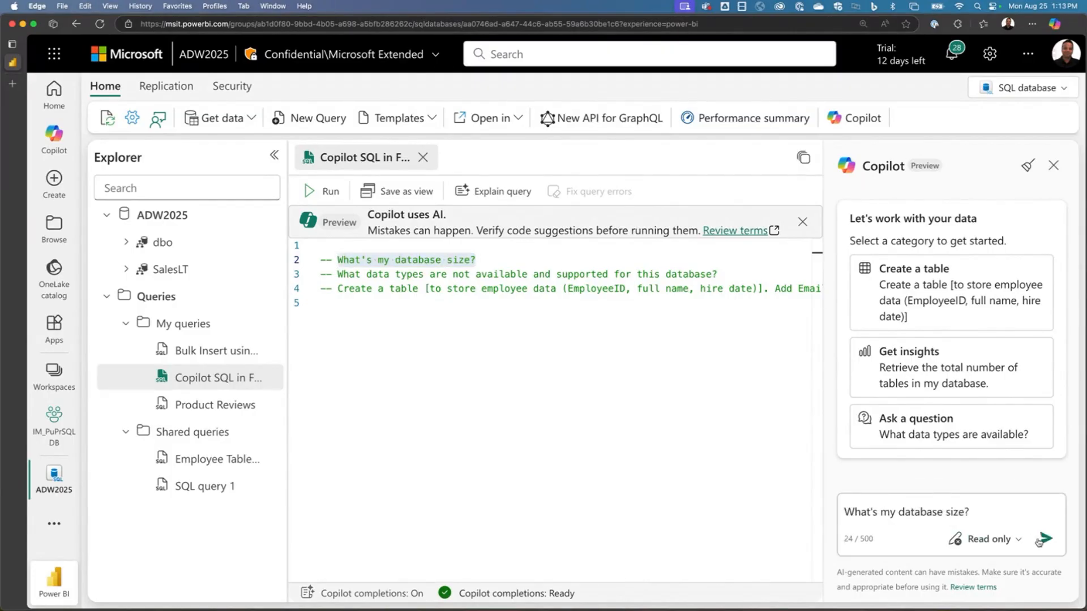
{"action": "left_click", "coordinate": [1044, 541]}
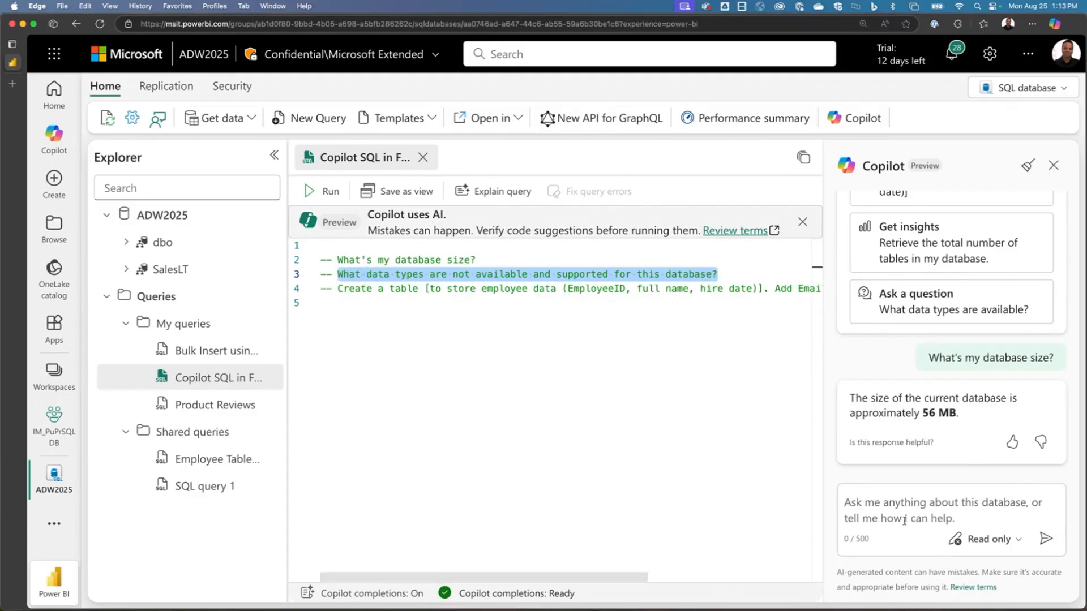
Step: Ask Copilot which data types this database doesn't support, and scroll through its answer
{"action": "type", "text": "What data types are not available and supported for this database?"}
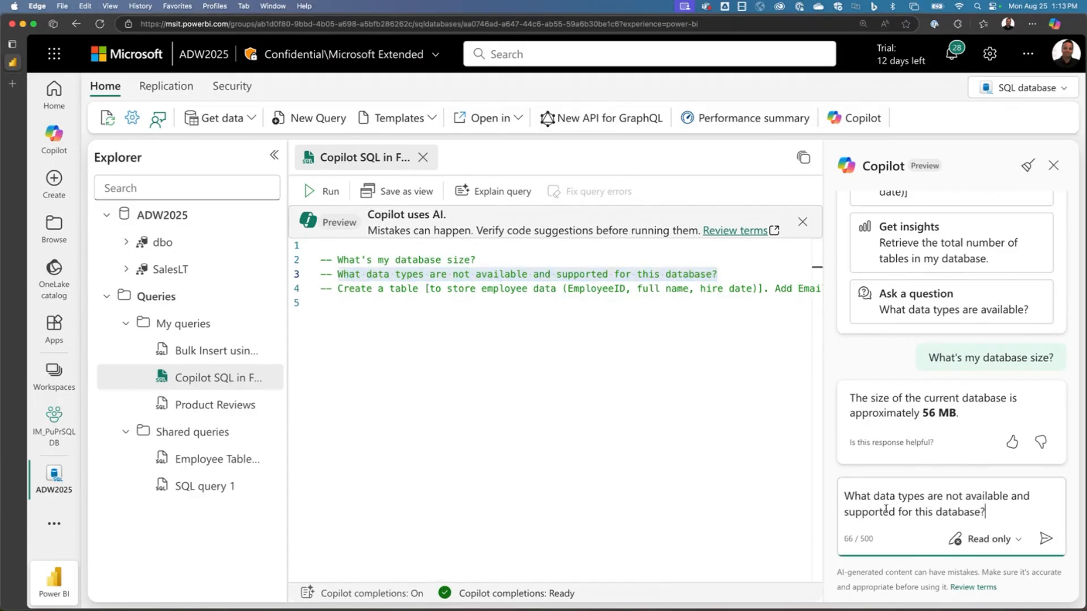
{"action": "left_click", "coordinate": [1048, 537]}
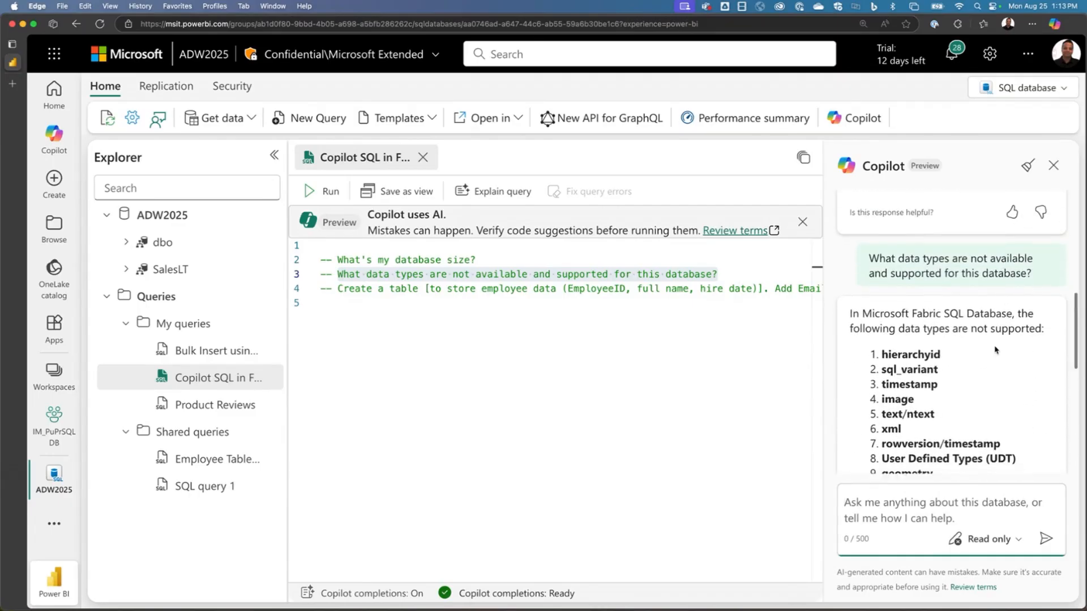
{"action": "scroll", "scroll_direction": "down", "scroll_amount": 3}
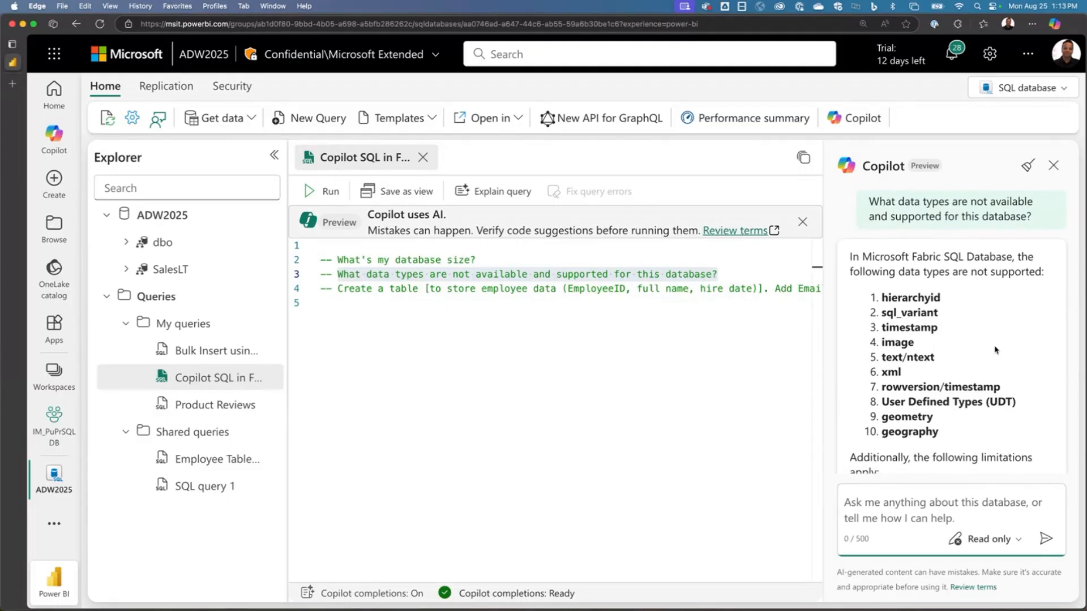
{"action": "scroll", "scroll_direction": "down", "scroll_amount": 3}
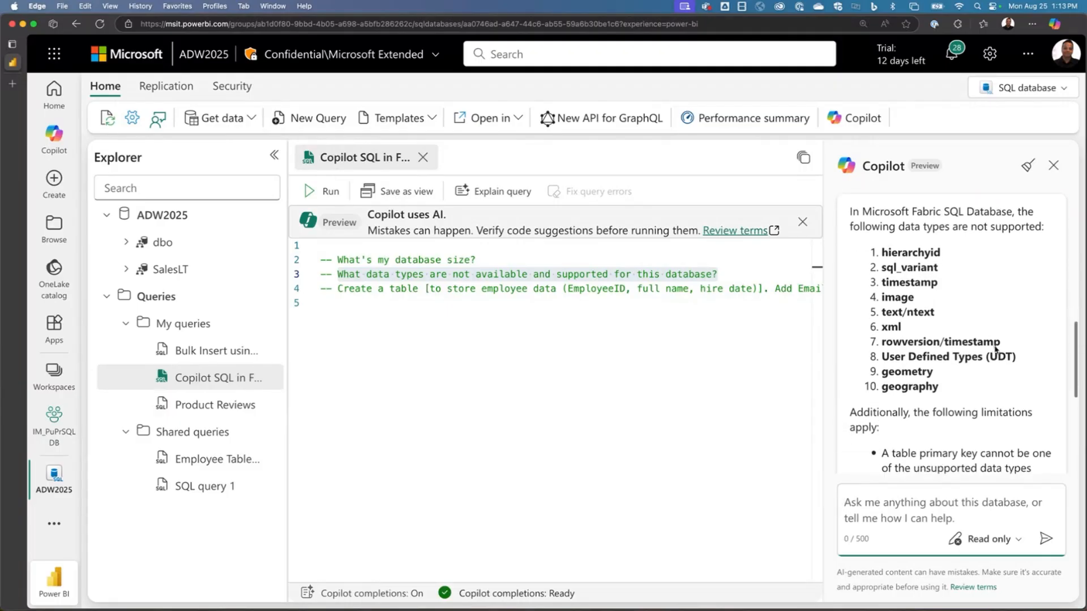
{"action": "scroll", "scroll_direction": "down", "scroll_amount": 3}
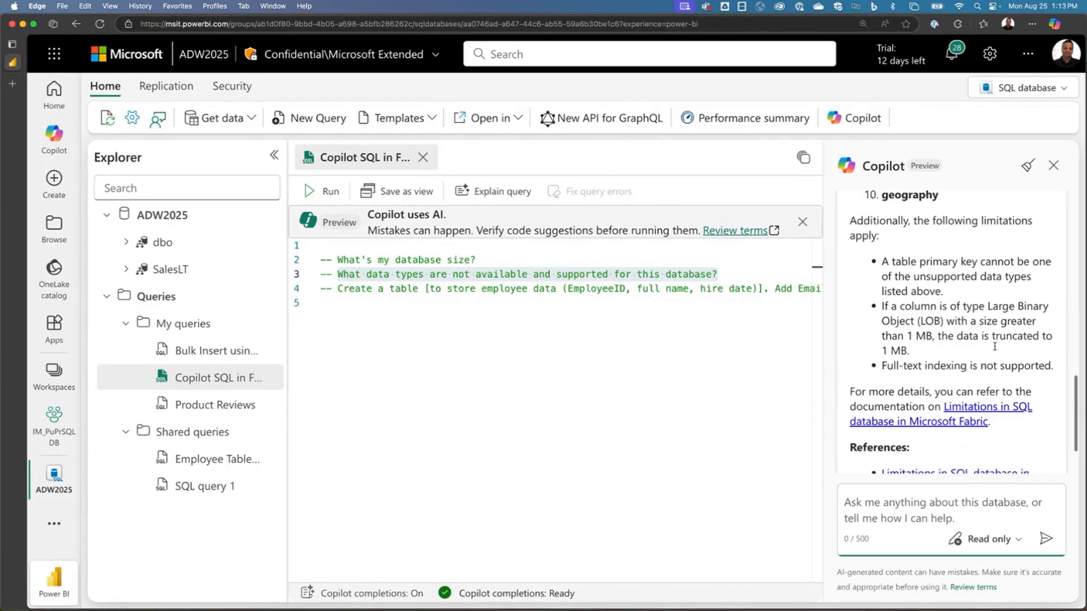
{"action": "scroll", "scroll_direction": "down", "scroll_amount": 3}
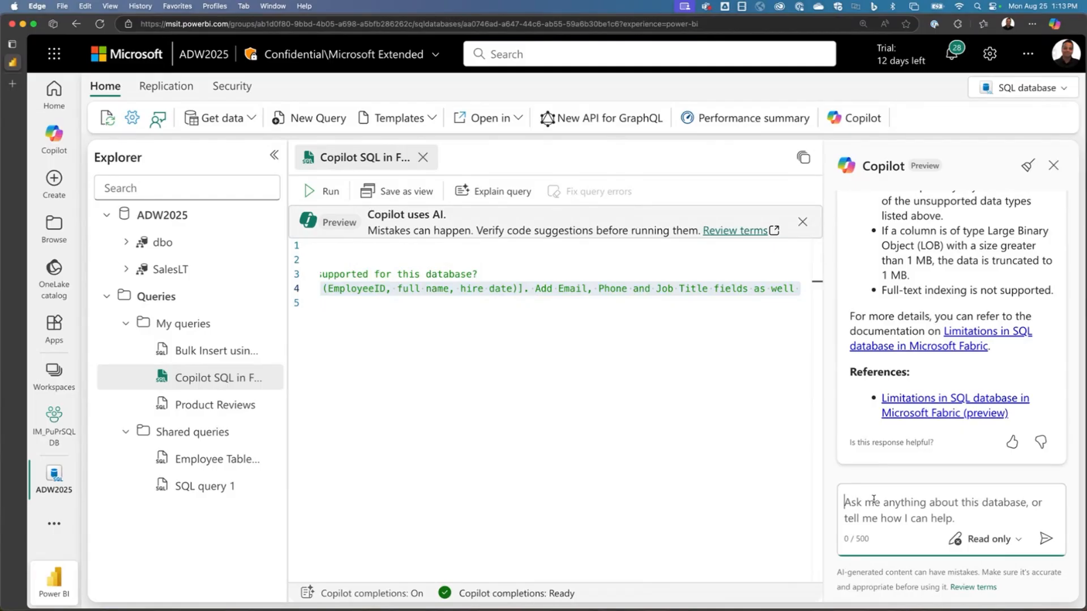
Step: In Approval mode, ask Copilot for an Employee table and approve its CREATE TABLE query
{"action": "type", "text": "Create a table [to store employee data (EmployeeID, full name, hire date)]. Add Email, Phone and Job Title fields as well"}
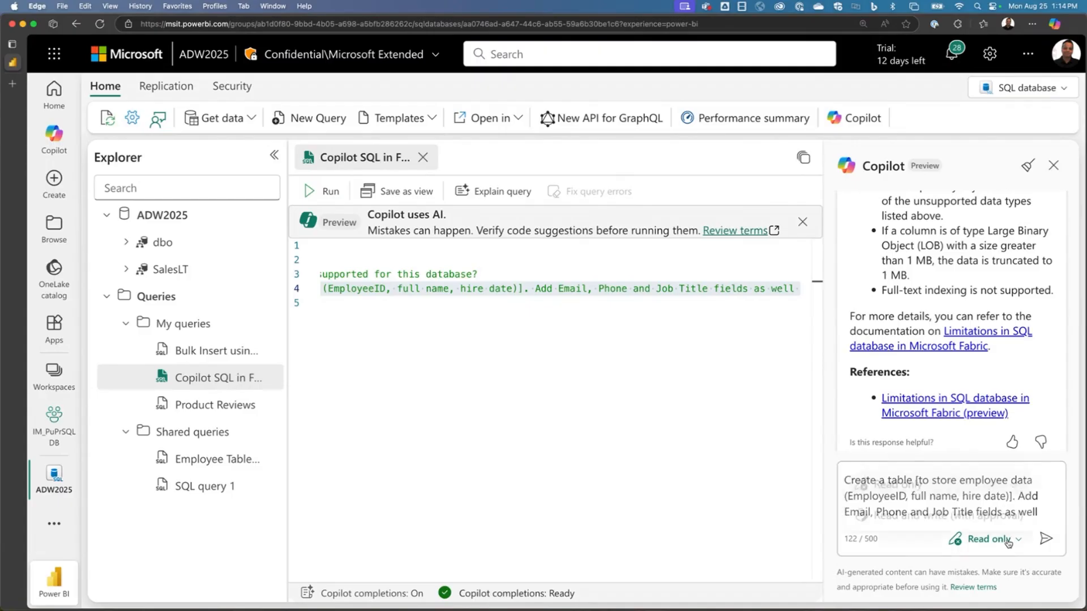
{"action": "left_click", "coordinate": [993, 537]}
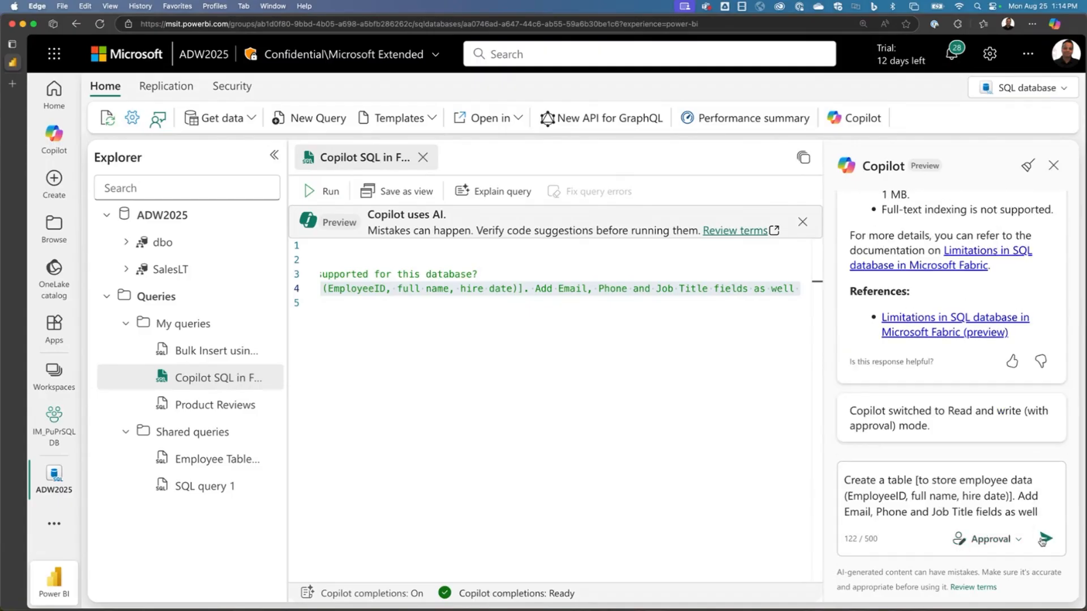
{"action": "left_click", "coordinate": [1042, 540]}
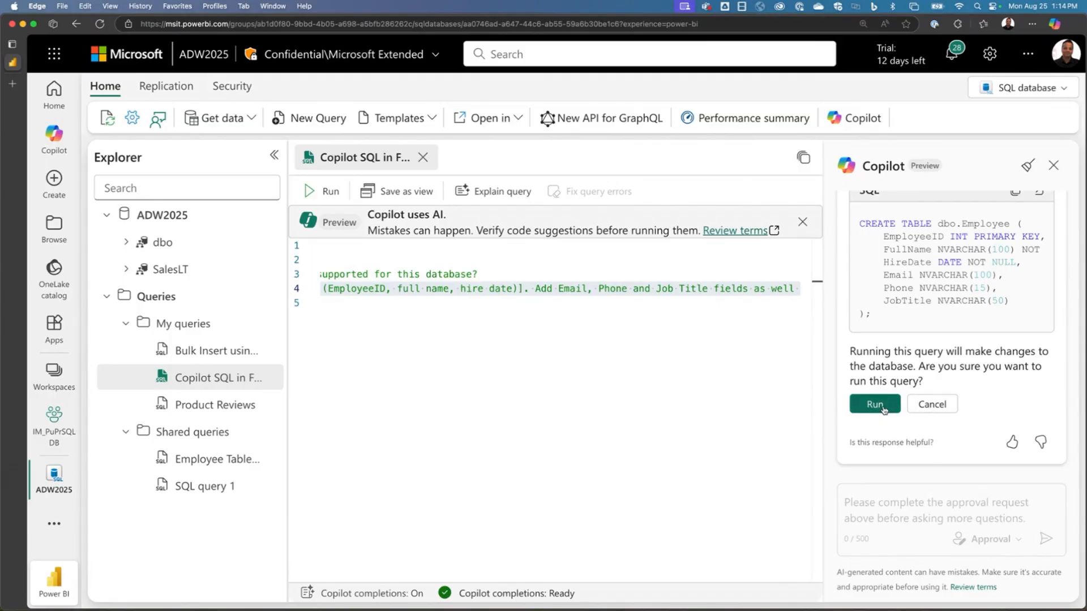
{"action": "left_click", "coordinate": [875, 404]}
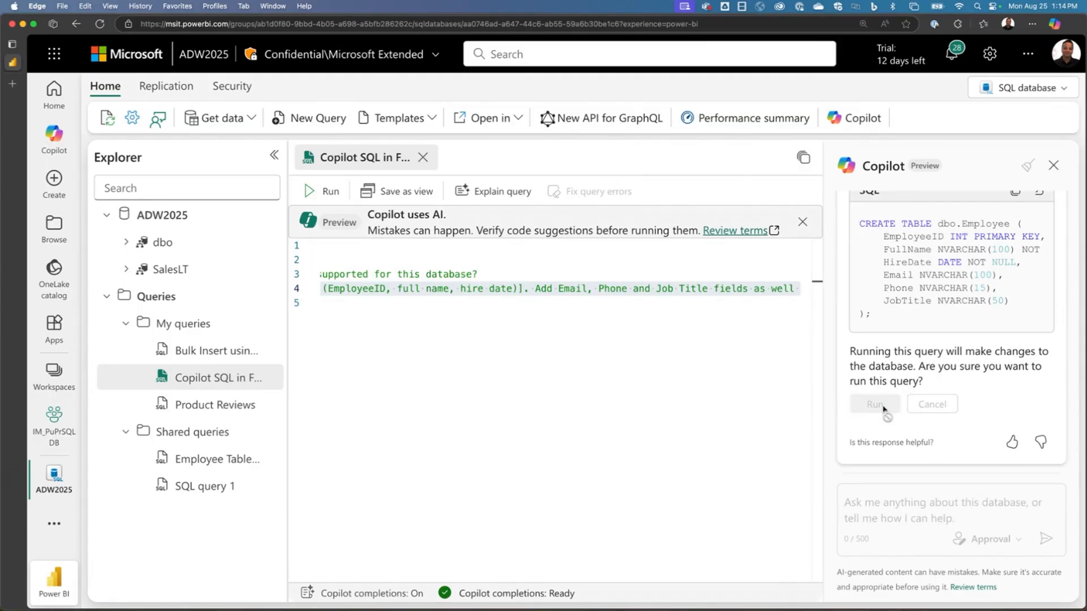
{"action": "left_click", "coordinate": [876, 405]}
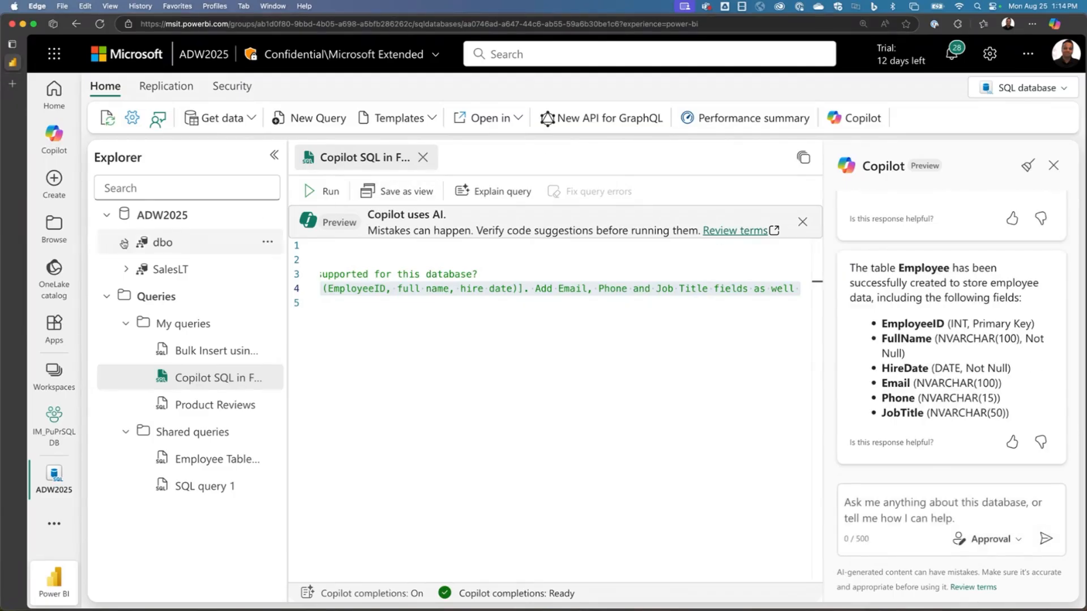
{"action": "left_click", "coordinate": [163, 242]}
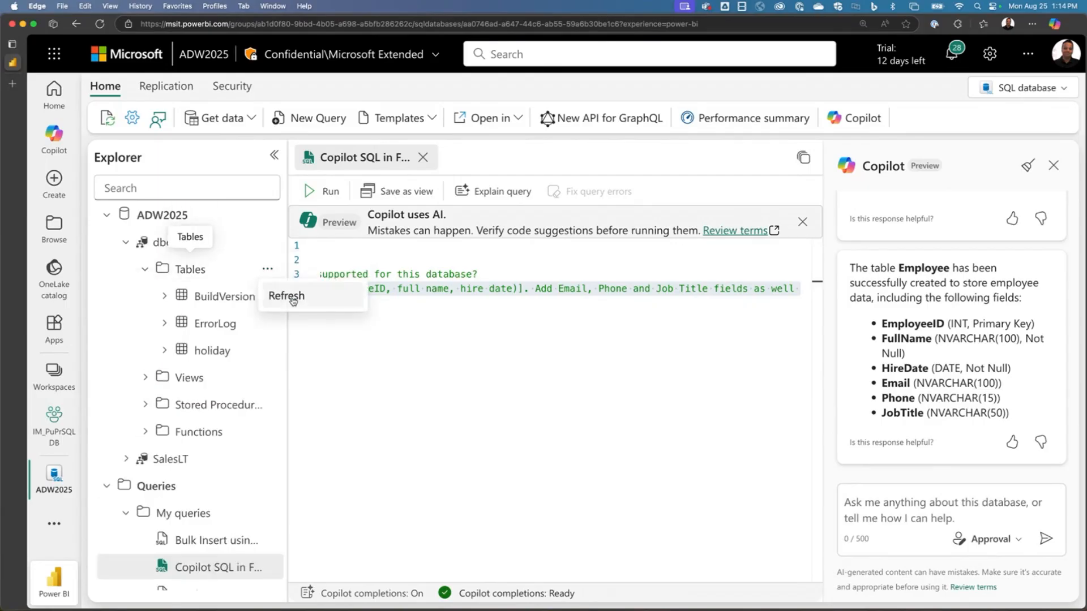
Step: Refresh the dbo Tables list and expand the new Employee table
{"action": "left_click", "coordinate": [286, 295]}
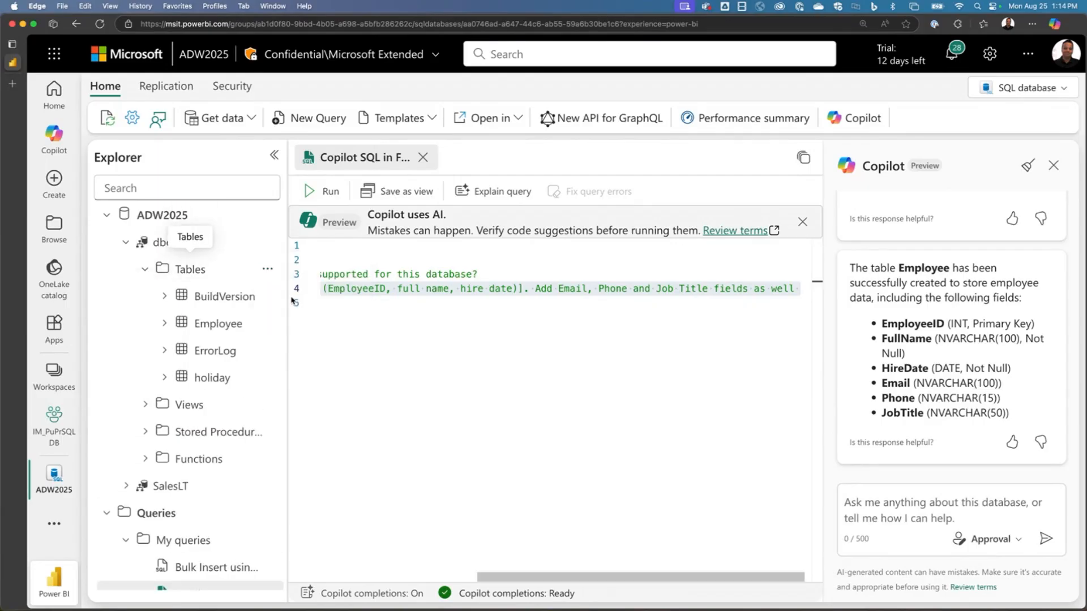
{"action": "left_click", "coordinate": [219, 323]}
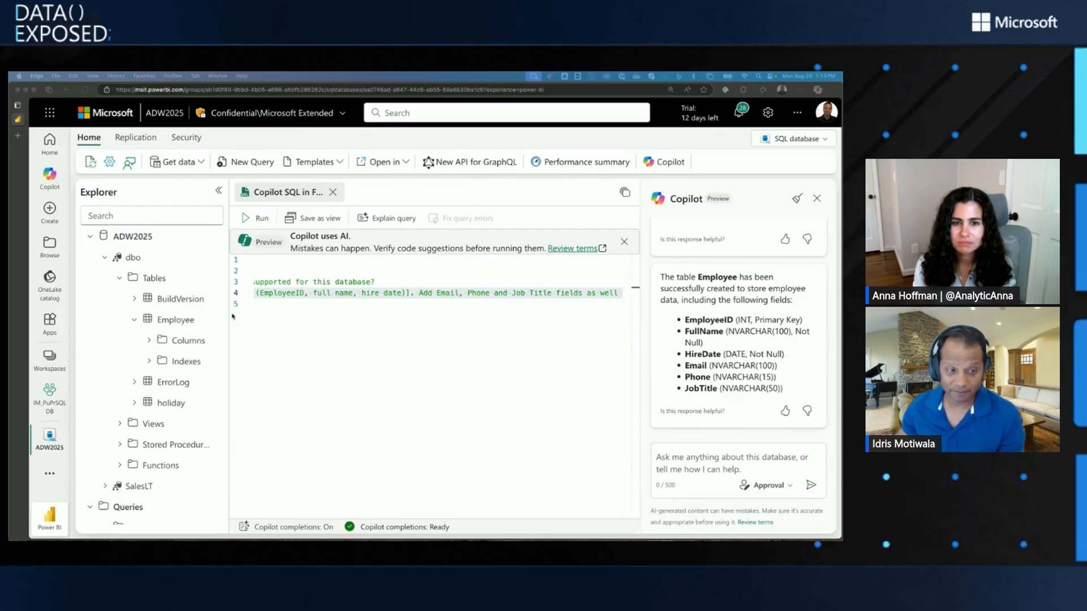
{"action": "mouse_move", "coordinate": [337, 338]}
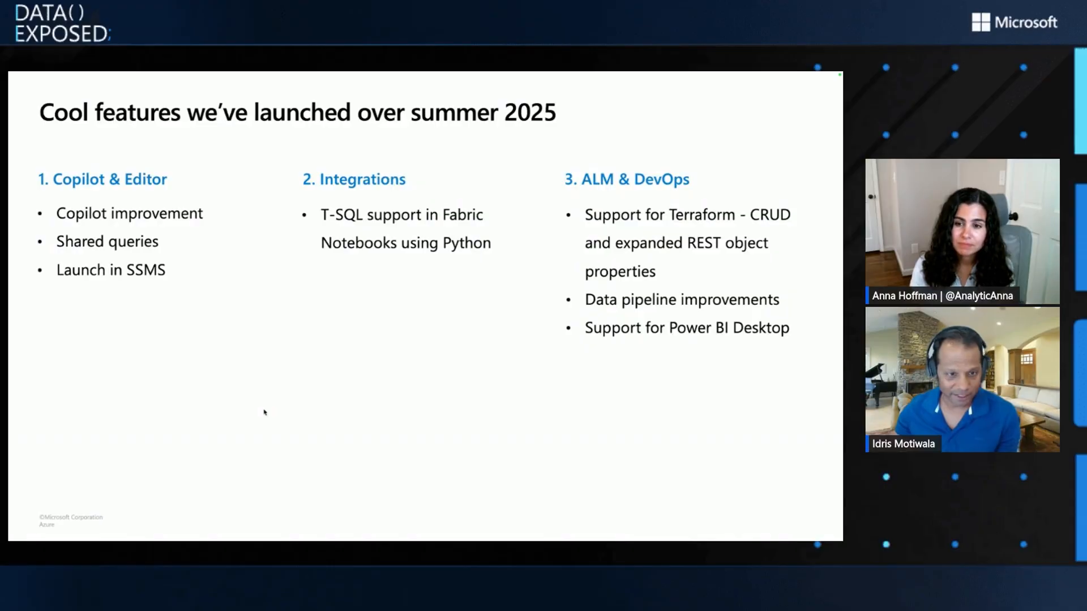
{"action": "mouse_move", "coordinate": [284, 409]}
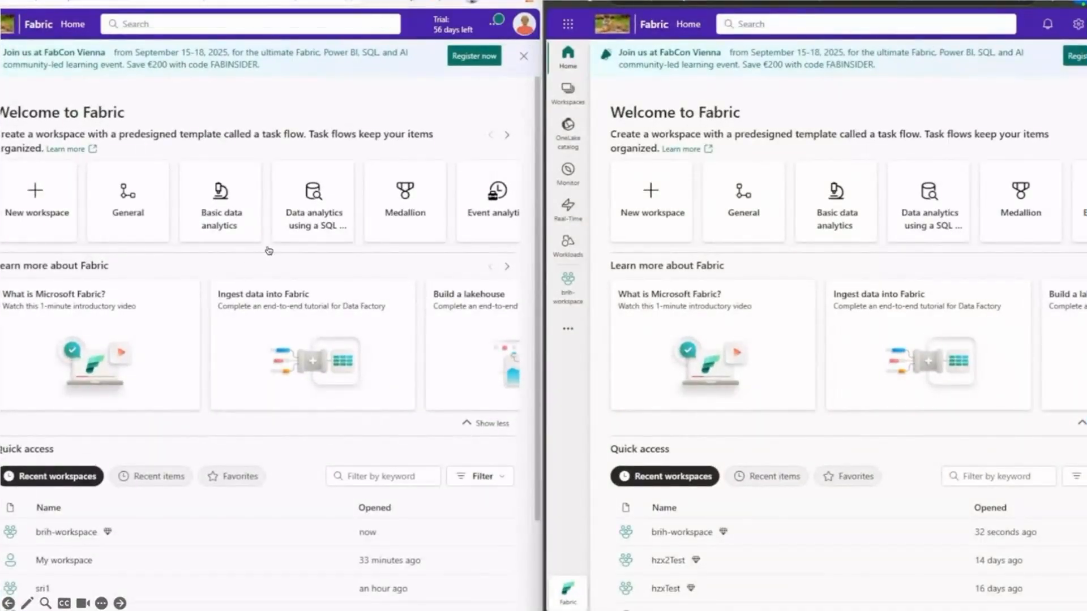
{"action": "mouse_move", "coordinate": [705, 550]}
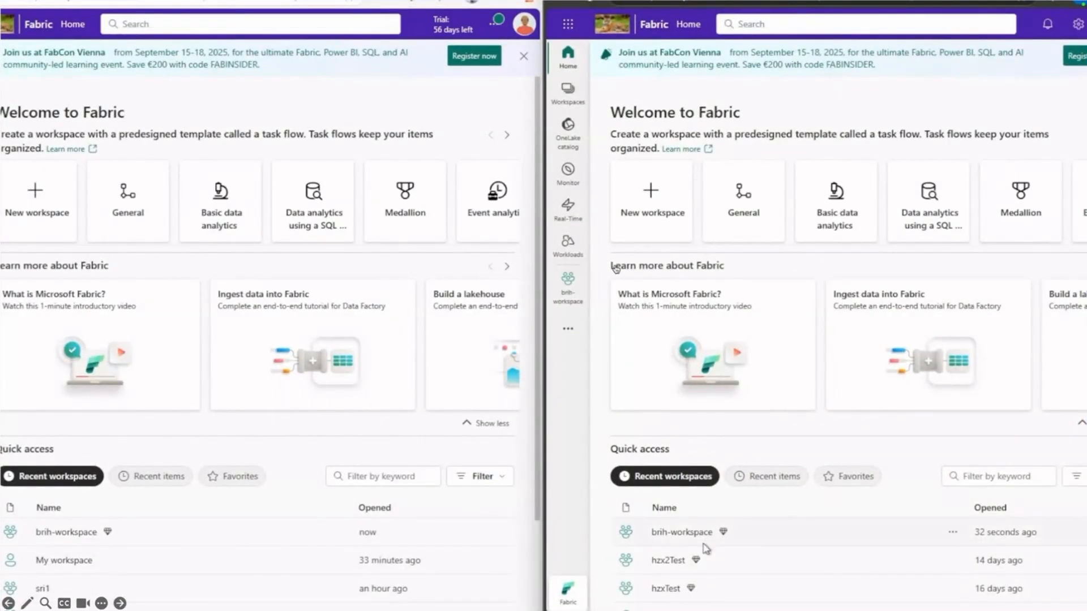
Step: Open brih-workspace in both windows, and the brih-sqldb SQL database in the first
{"action": "left_click", "coordinate": [681, 532]}
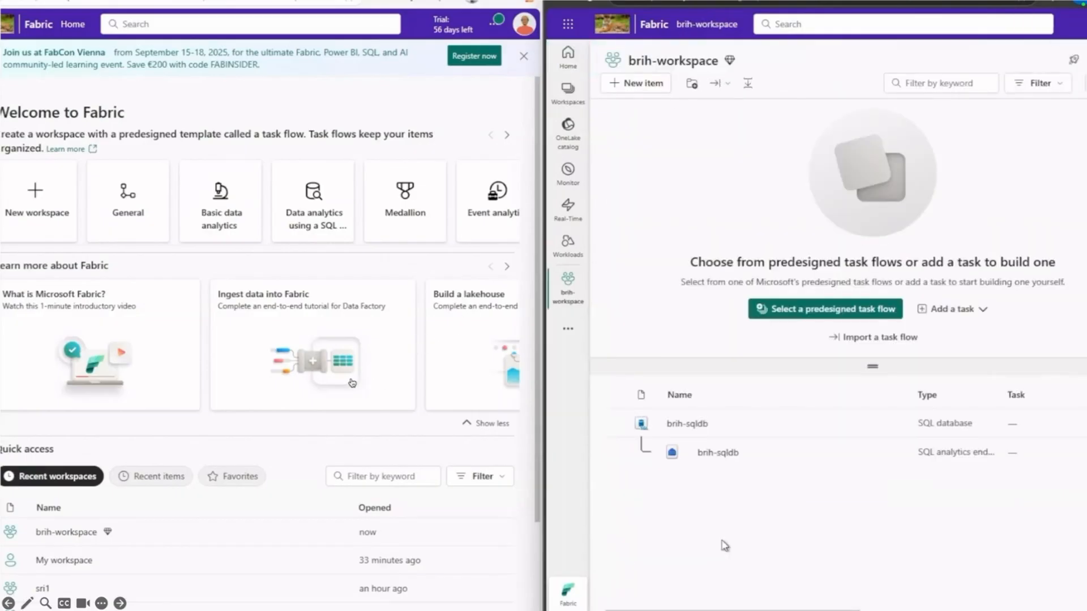
{"action": "mouse_move", "coordinate": [61, 538]}
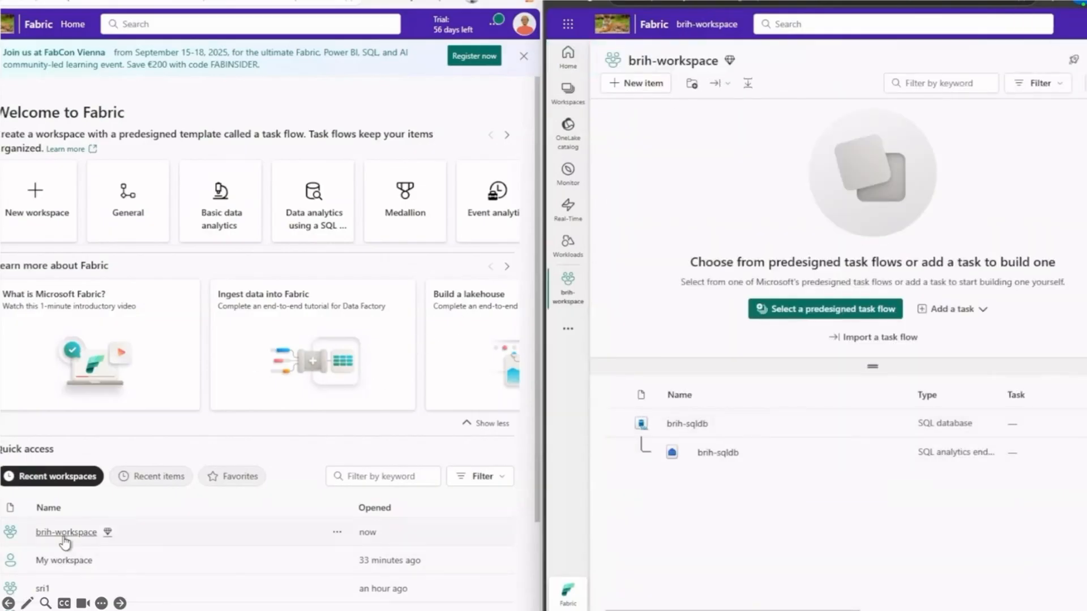
{"action": "left_click", "coordinate": [66, 533]}
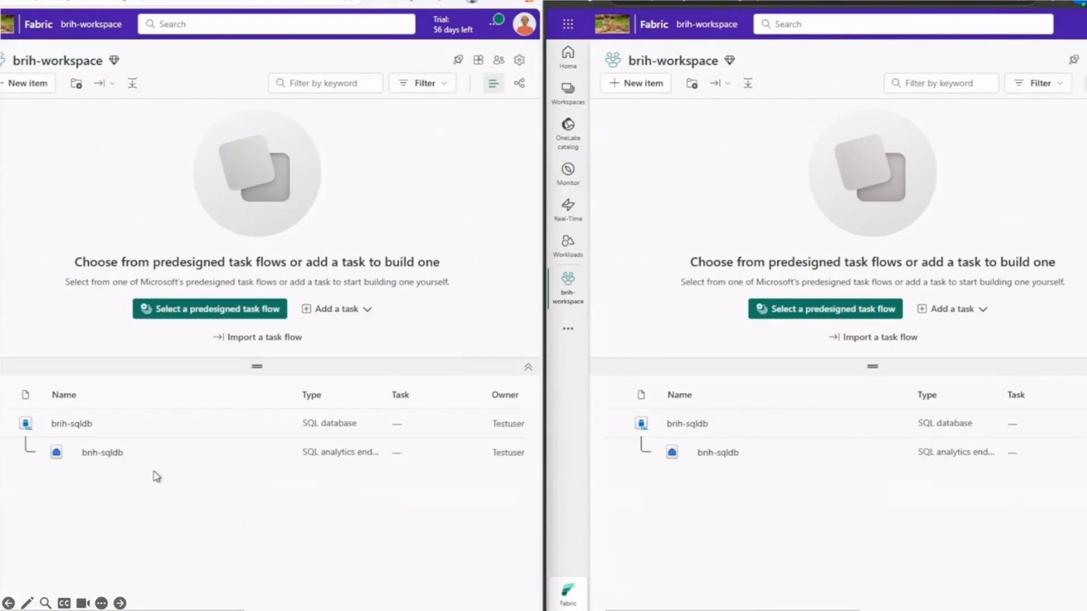
{"action": "left_click", "coordinate": [70, 424]}
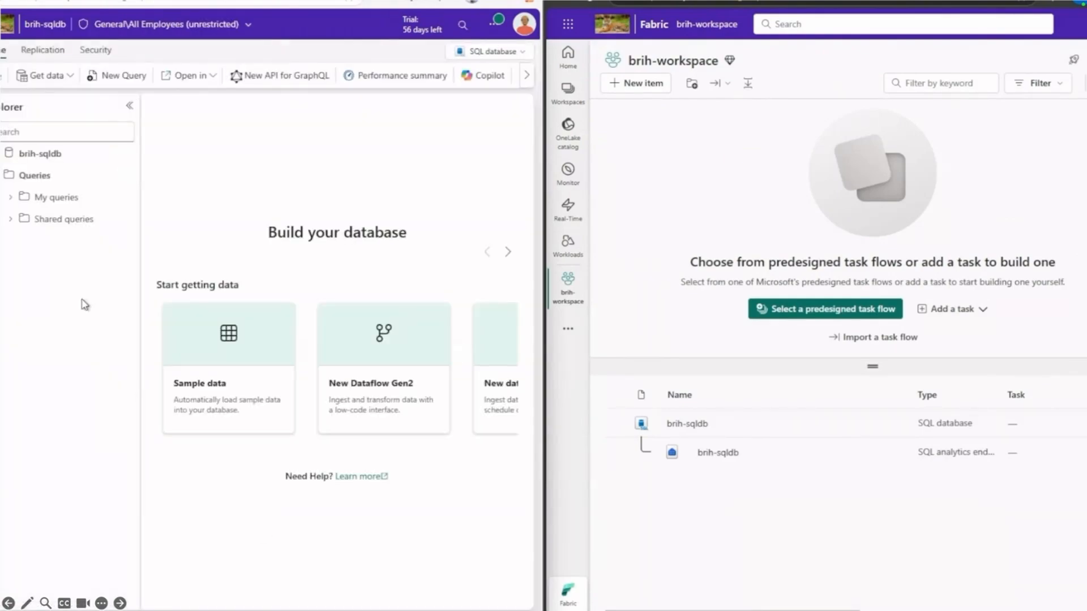
Step: Open the private Testuser1 query and a shared query from My queries and Shared queries
{"action": "left_click", "coordinate": [11, 197]}
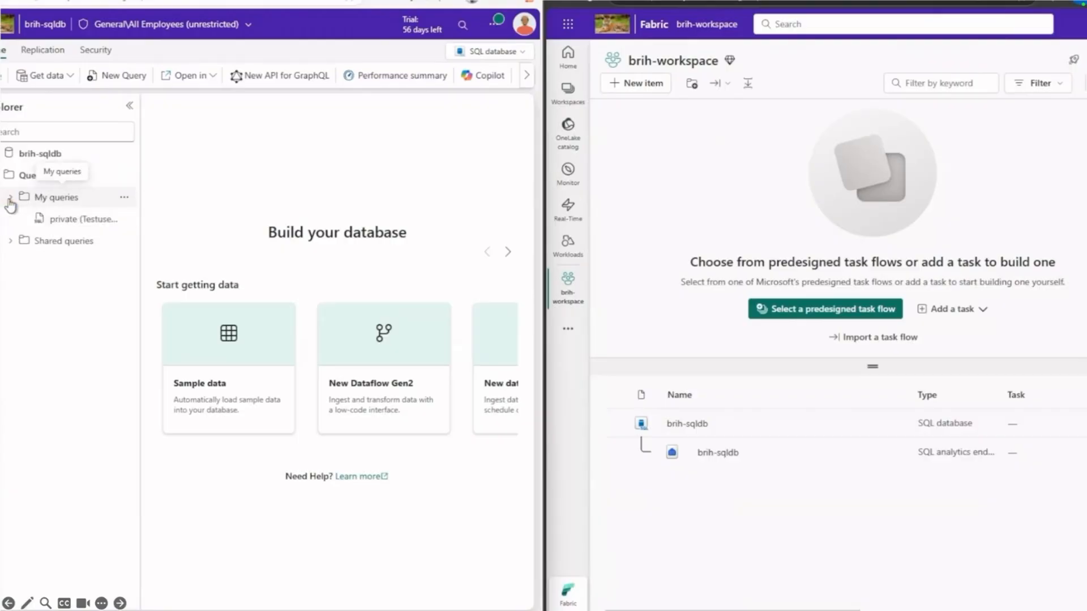
{"action": "double_click", "coordinate": [84, 219]}
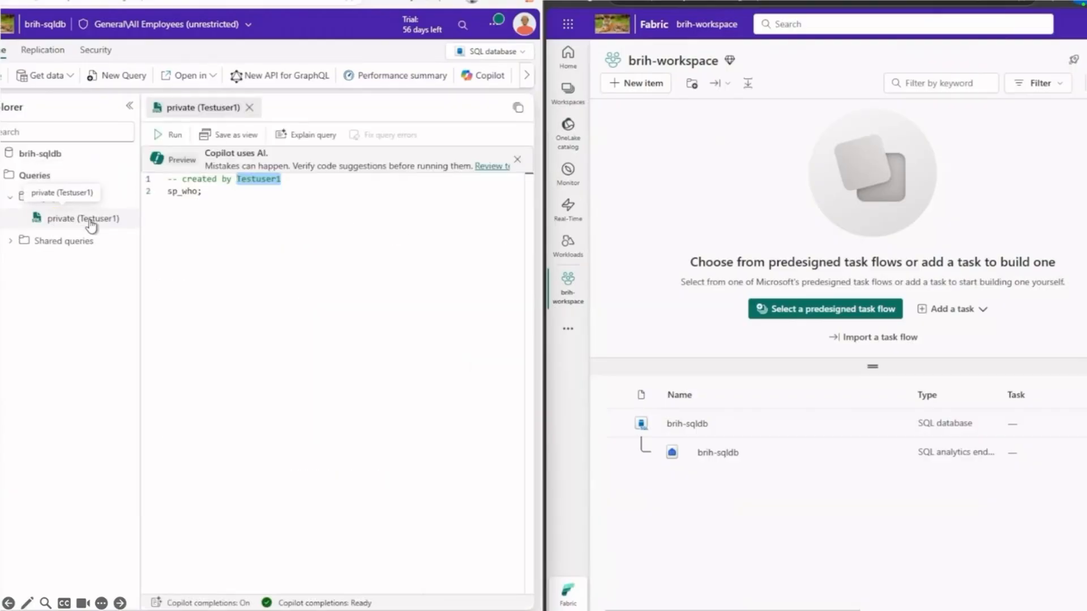
{"action": "left_click", "coordinate": [11, 241]}
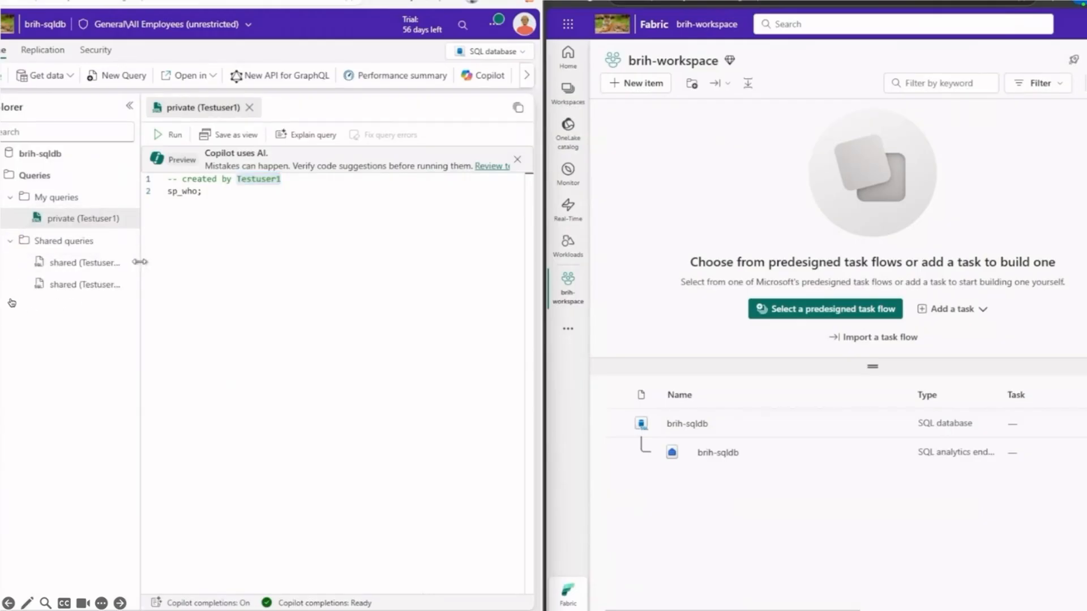
{"action": "left_click", "coordinate": [85, 262]}
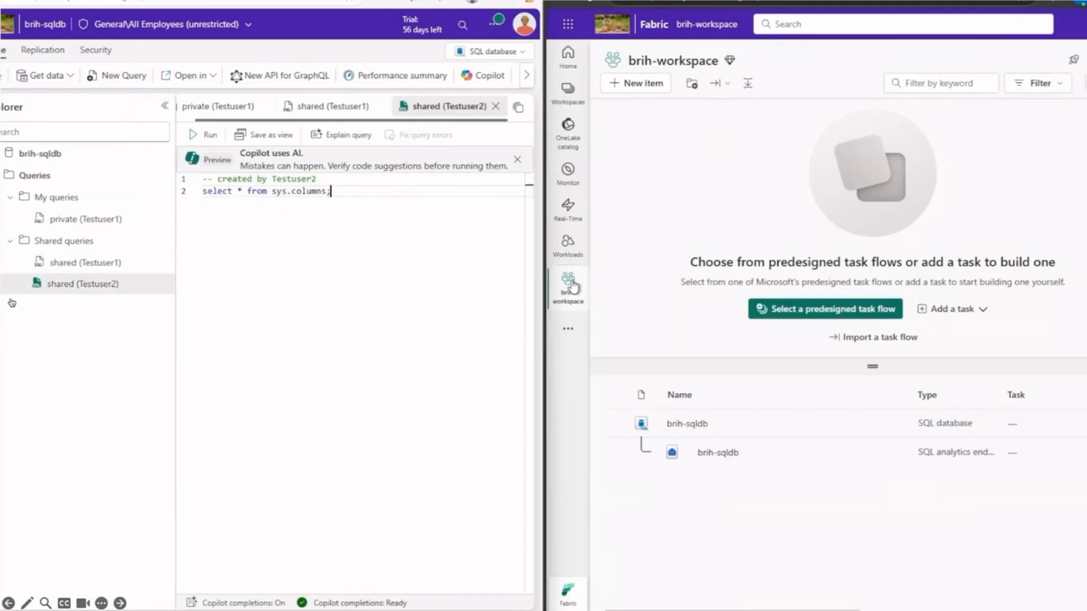
{"action": "mouse_move", "coordinate": [579, 296]}
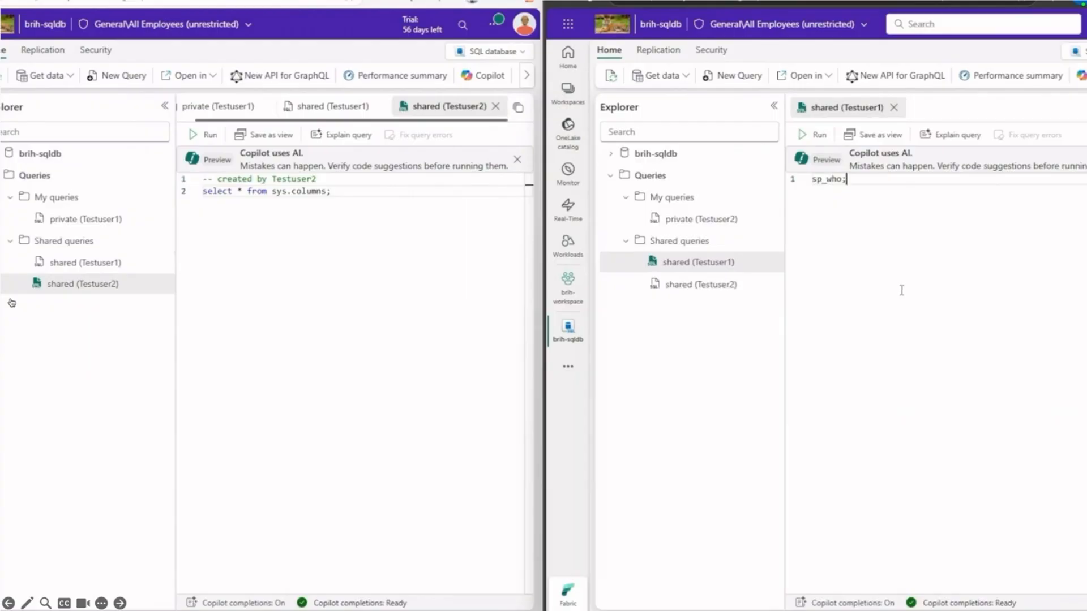
Step: Add the comment '-- query created by testuser1' above sp_who in the shared query
{"action": "key", "text": "Enter"}
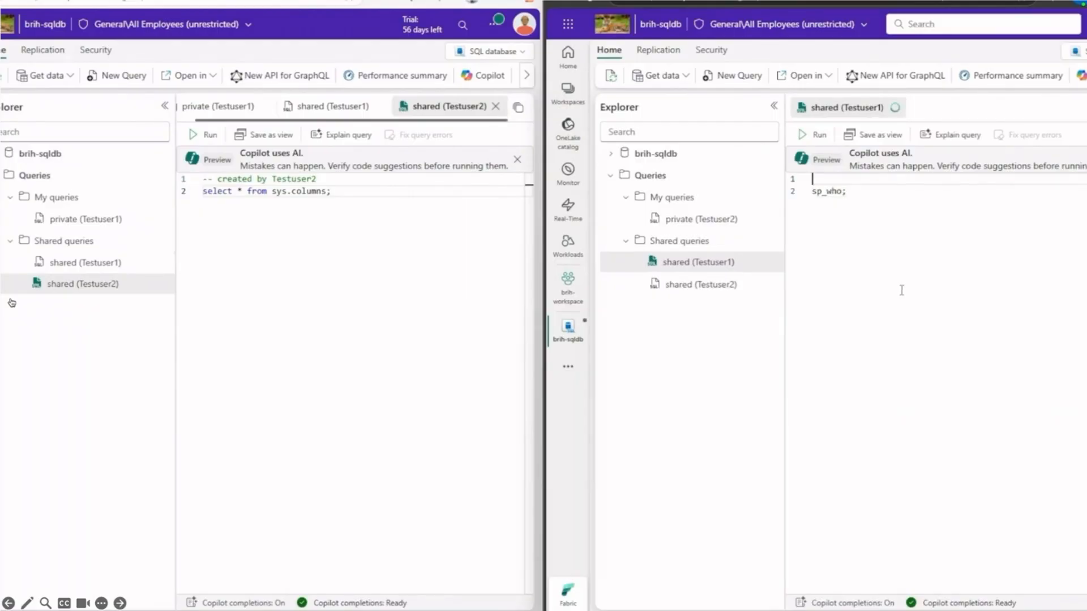
{"action": "type", "text": "-- query created by testuser1"}
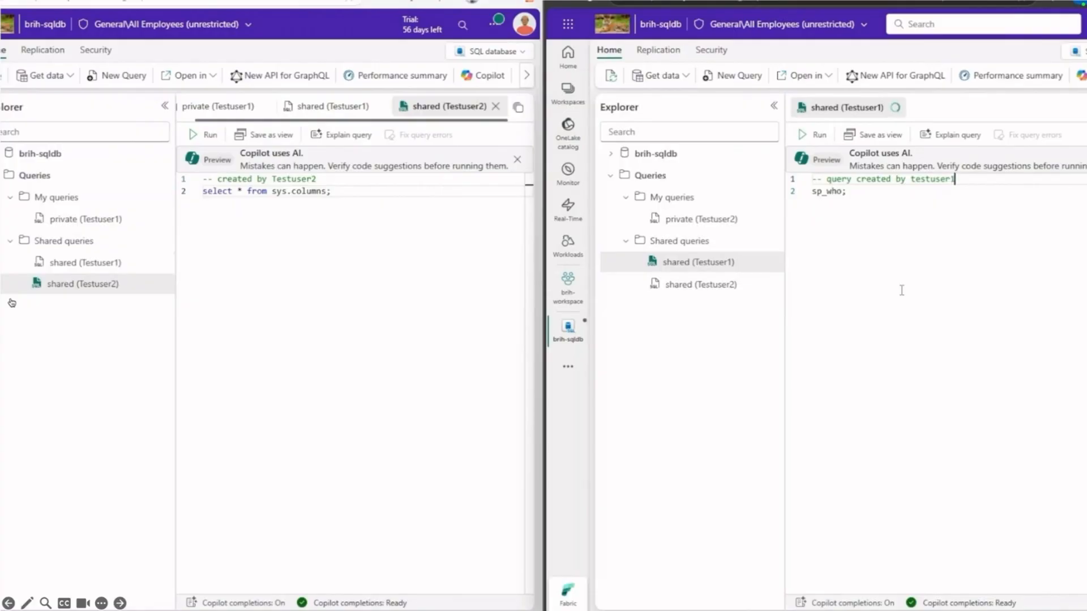
{"action": "mouse_move", "coordinate": [855, 338]}
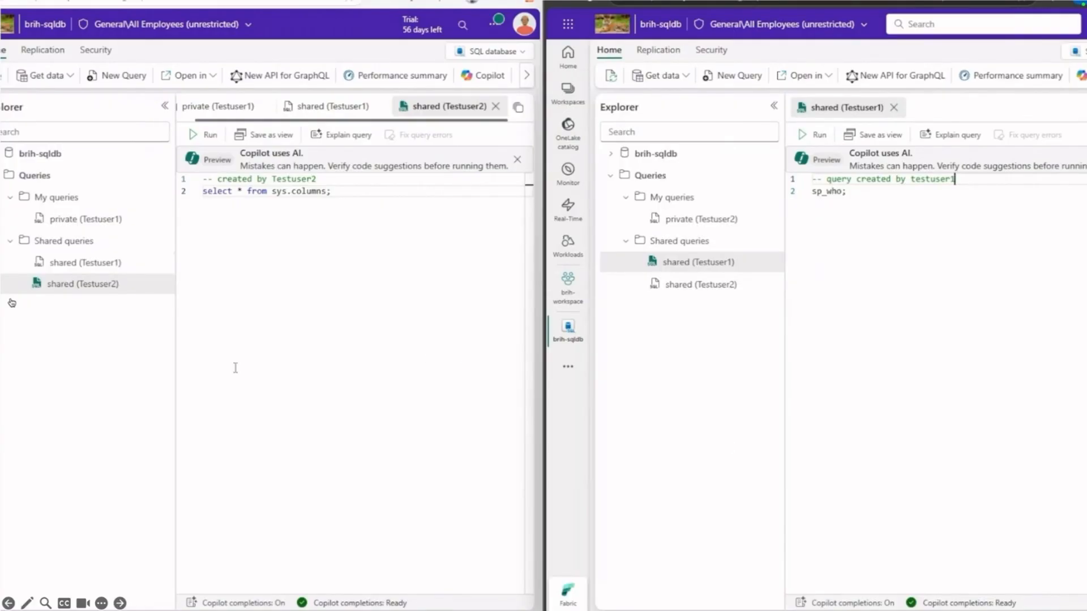
{"action": "mouse_move", "coordinate": [72, 187]}
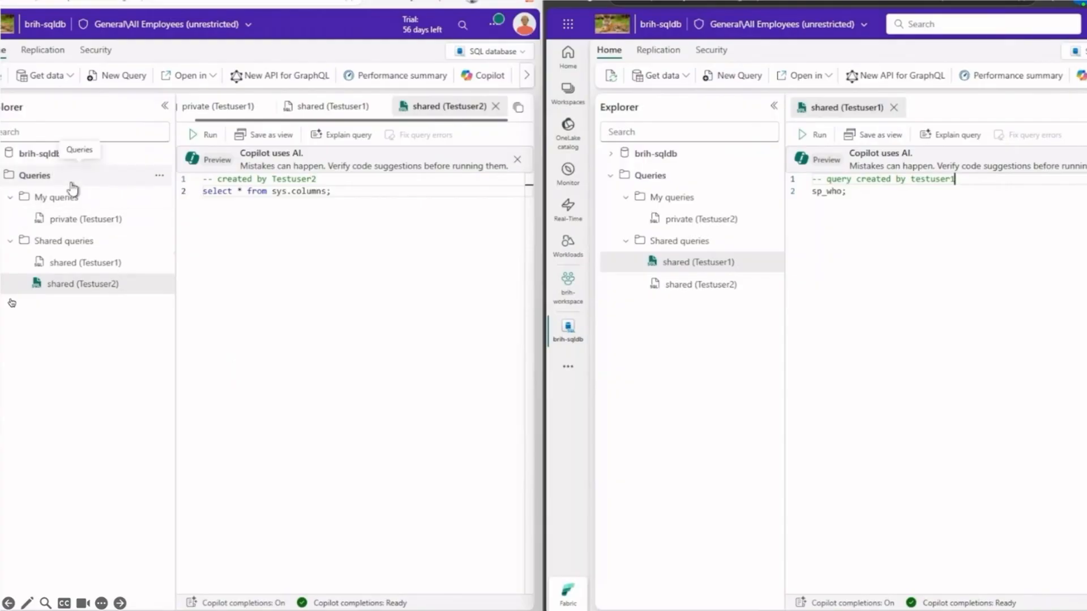
Step: In the first window, add '-- editit by Testuser2' as line 3 of shared (Testuser1)
{"action": "left_click", "coordinate": [159, 176]}
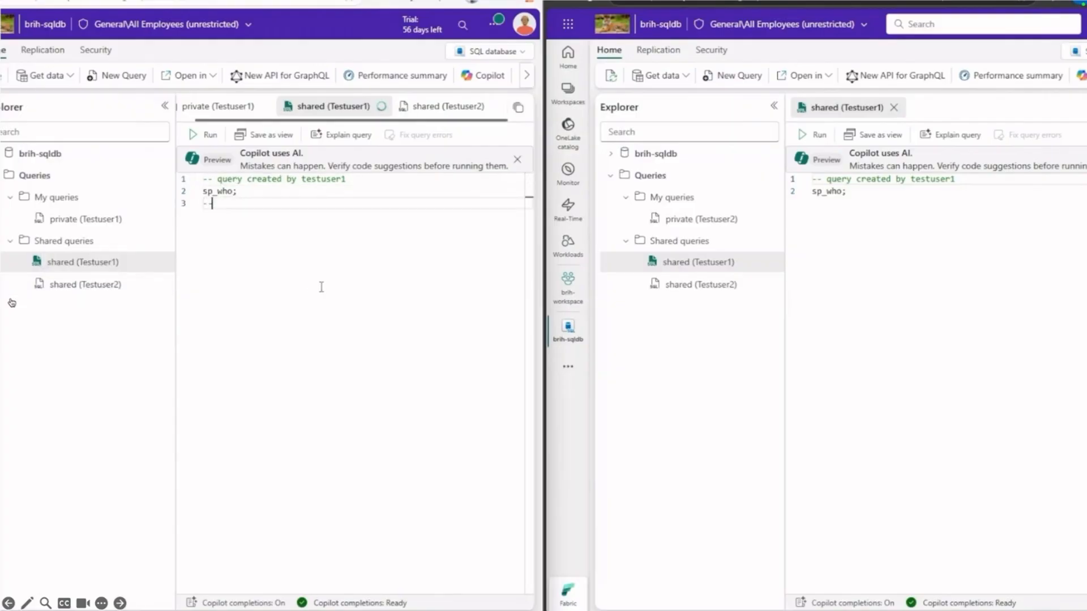
{"action": "type", "text": "-- editit by use"}
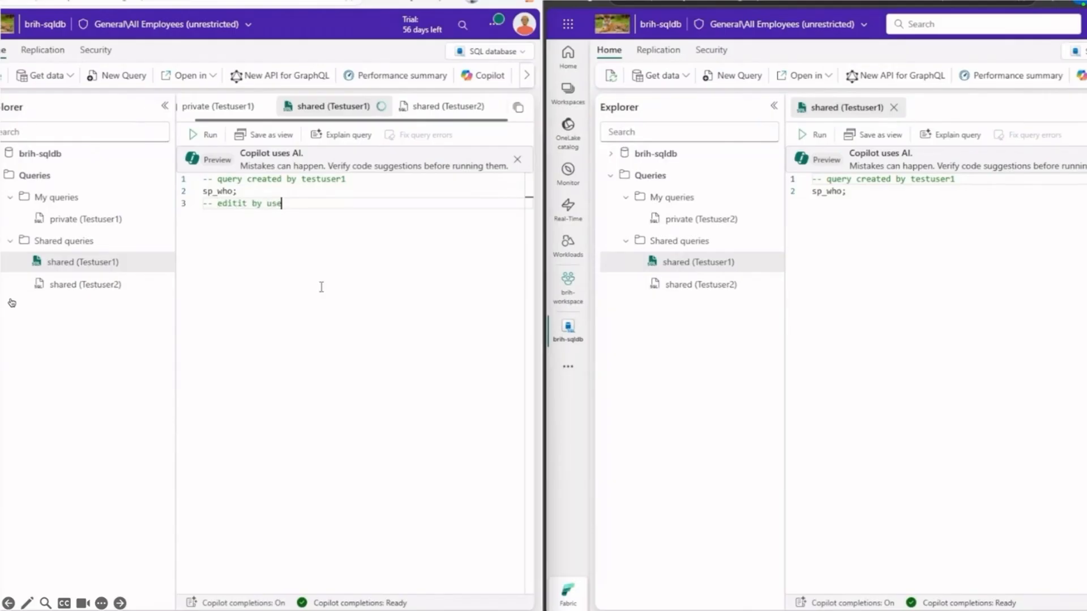
{"action": "type", "text": "Testuse"}
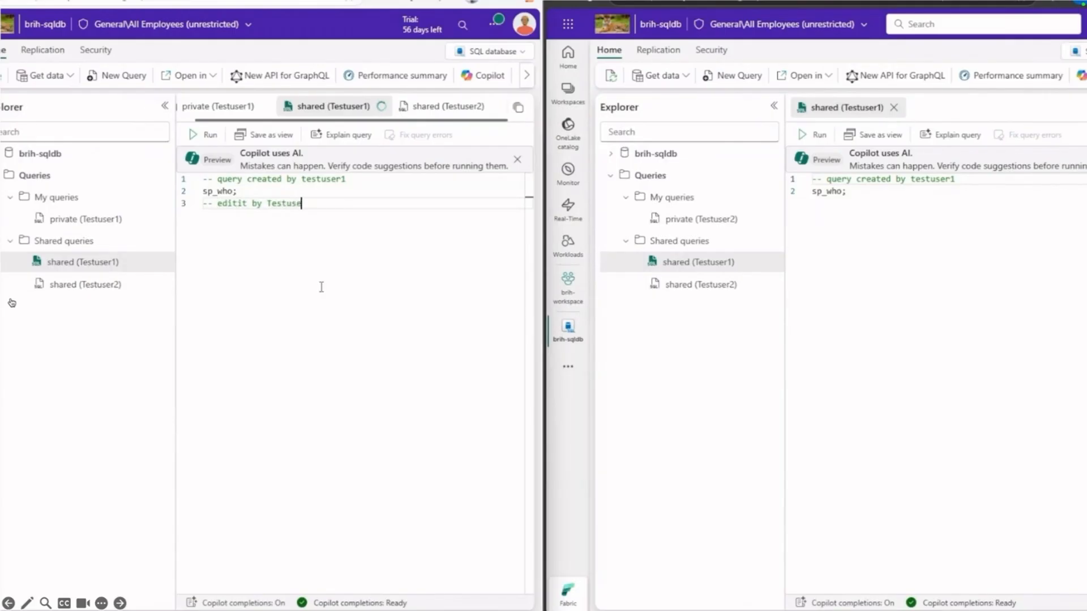
{"action": "type", "text": "r2"}
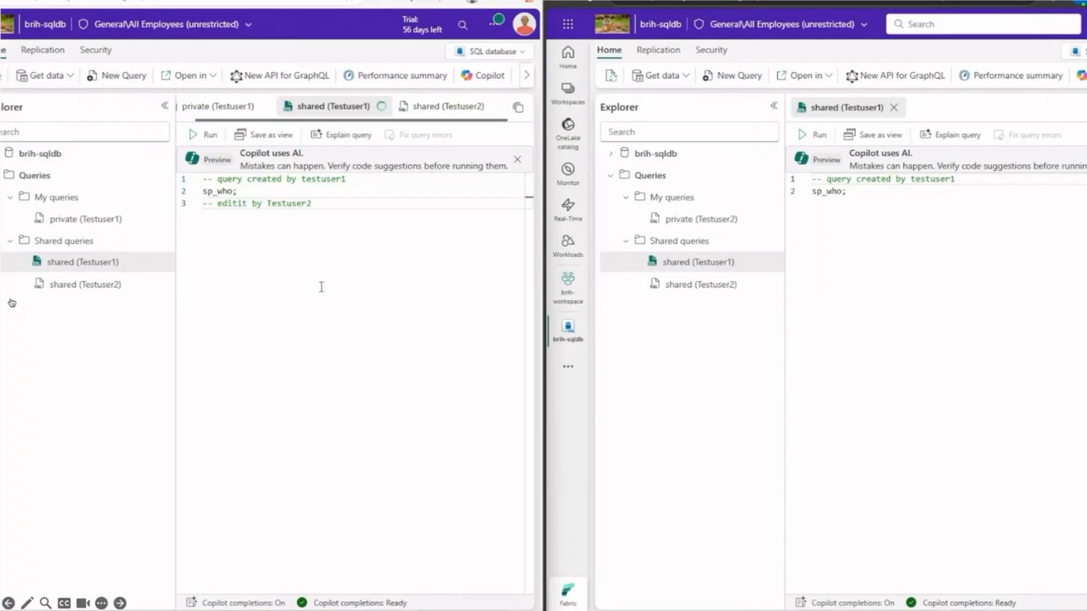
{"action": "mouse_move", "coordinate": [671, 197]}
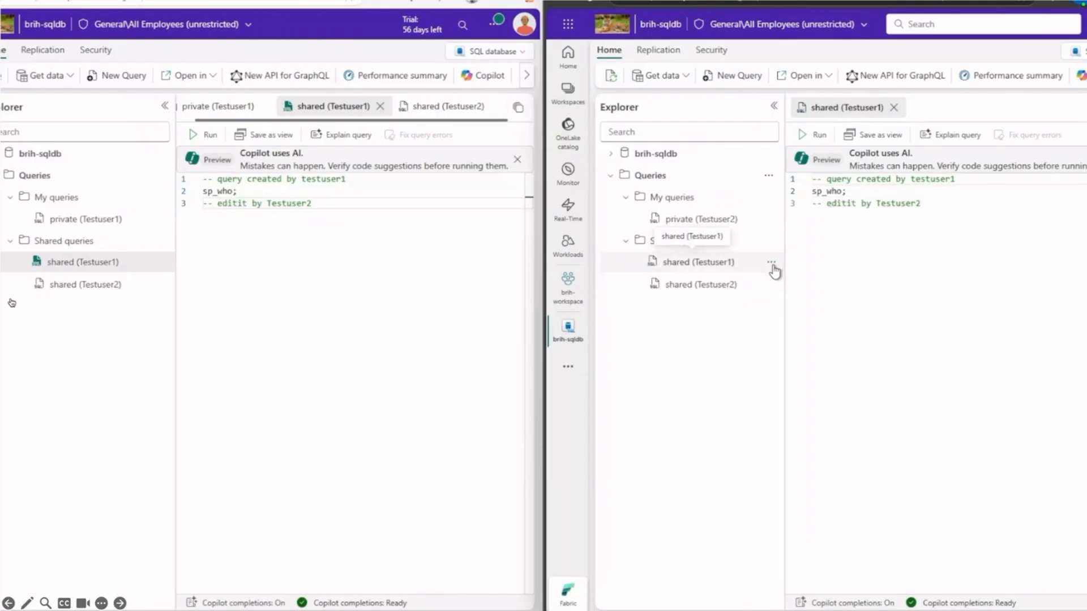
Step: Move the shared Testuser2 query into My queries using its actions menu
{"action": "left_click", "coordinate": [770, 262]}
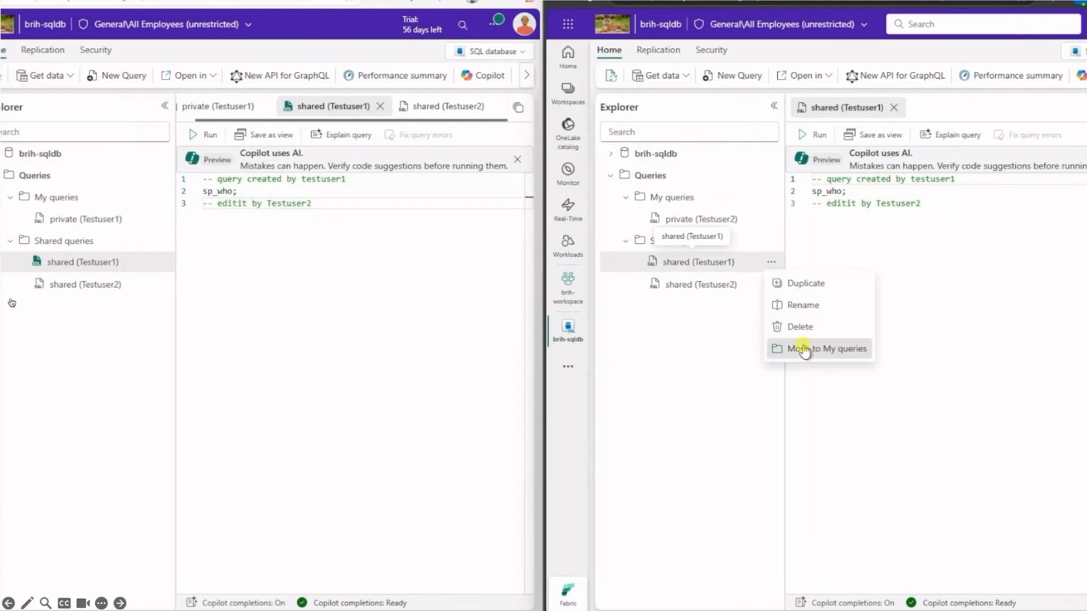
{"action": "mouse_move", "coordinate": [843, 424]}
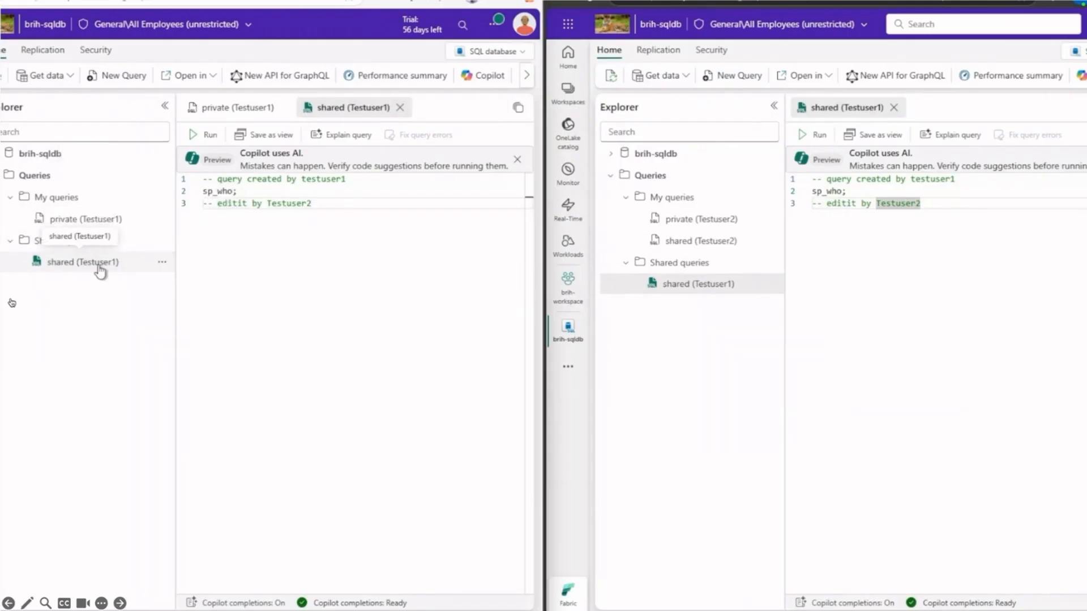
{"action": "mouse_move", "coordinate": [392, 286]}
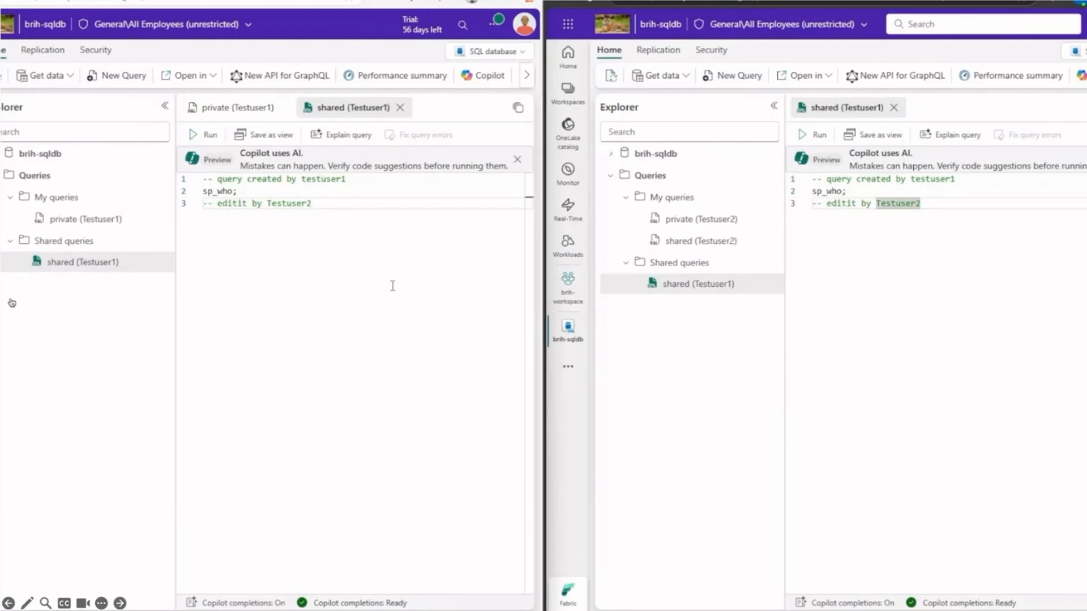
{"action": "mouse_move", "coordinate": [96, 232]}
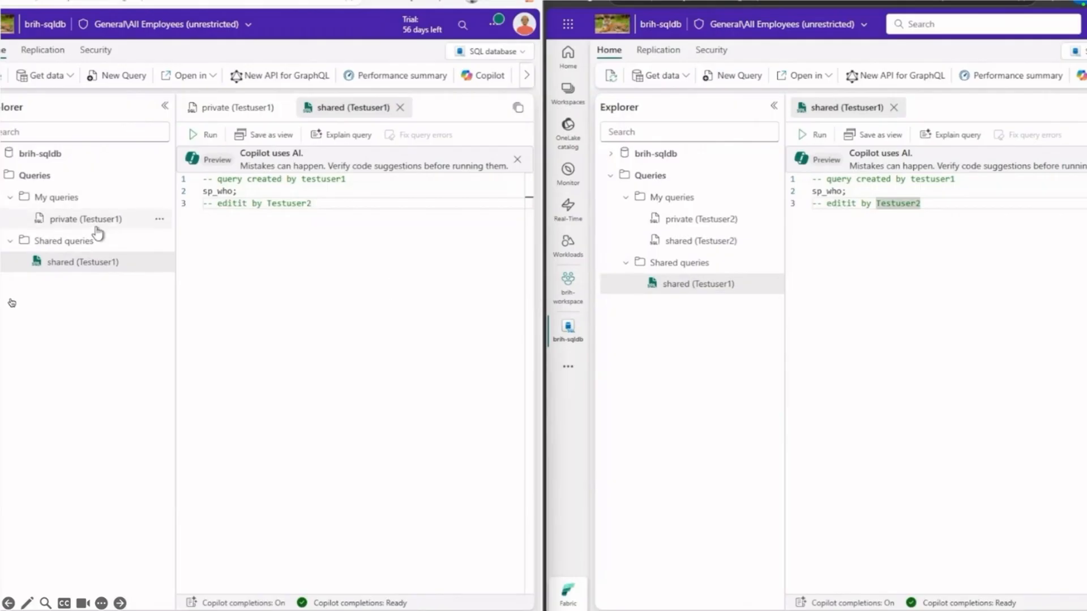
Step: Duplicate the private Testuser1 query and rename the copy 'new query by Testuser1'
{"action": "left_click", "coordinate": [159, 219]}
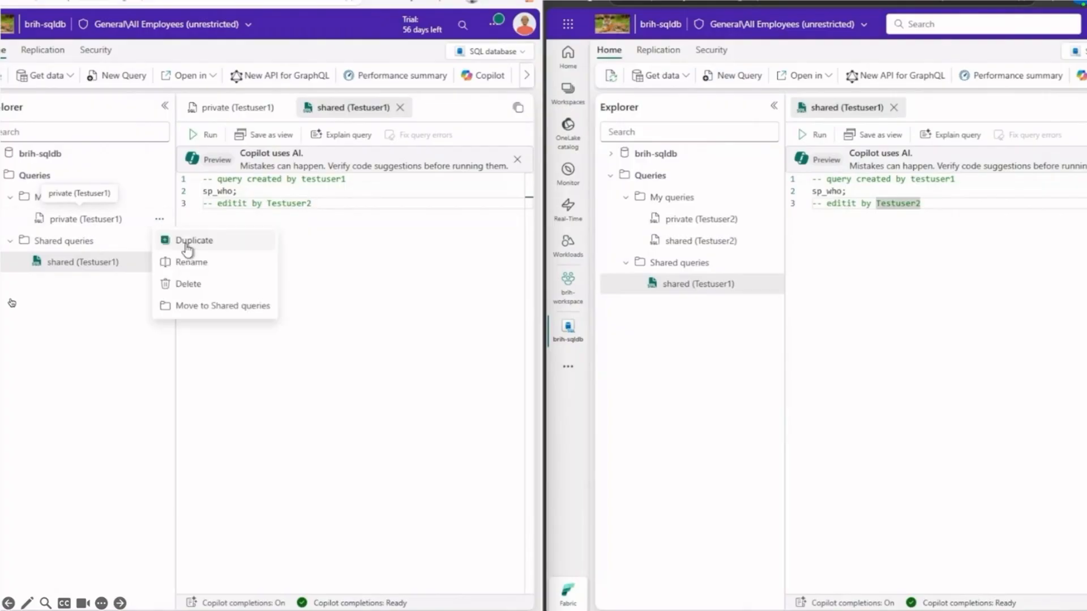
{"action": "left_click", "coordinate": [194, 240]}
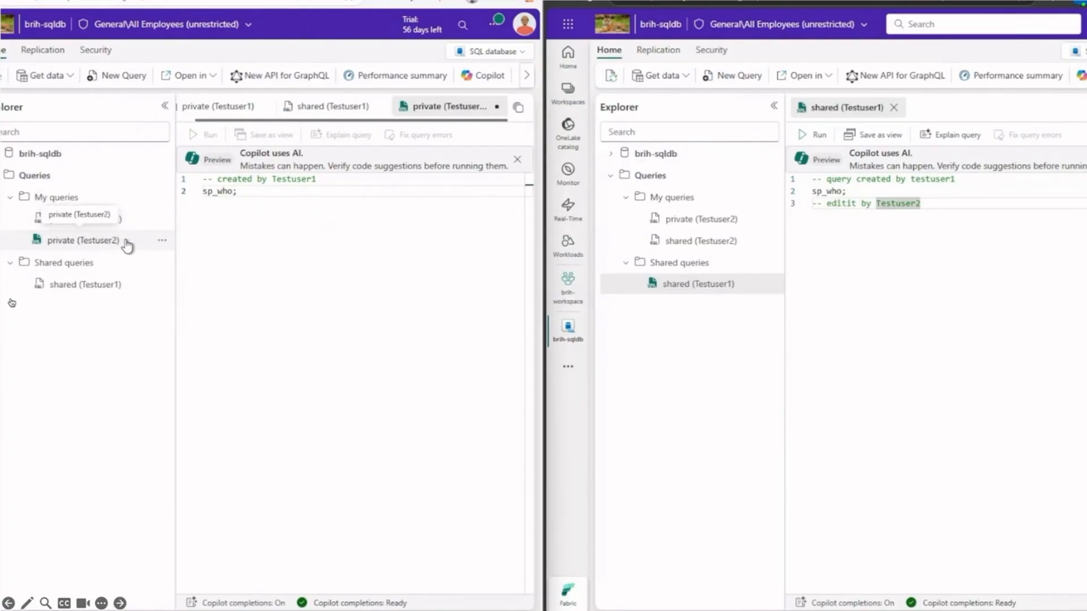
{"action": "left_click", "coordinate": [162, 240]}
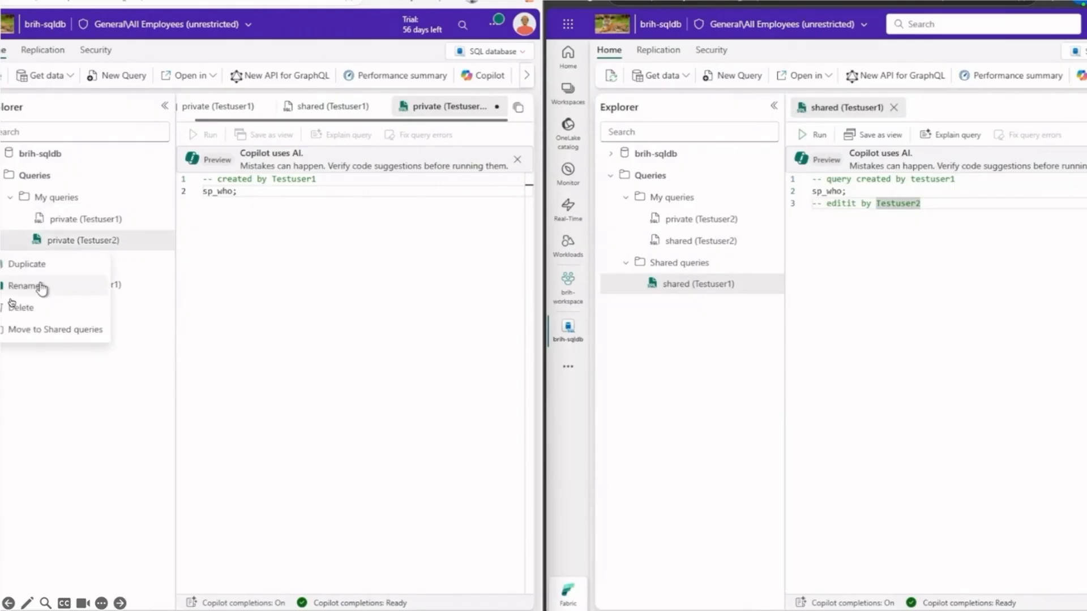
{"action": "left_click", "coordinate": [28, 286]}
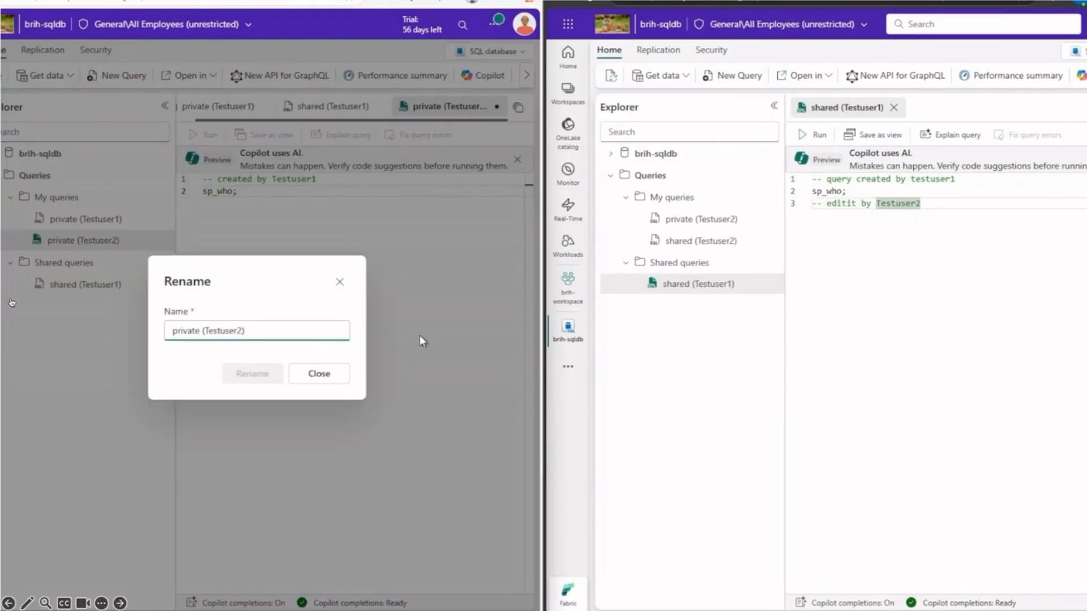
{"action": "type", "text": "new query by"}
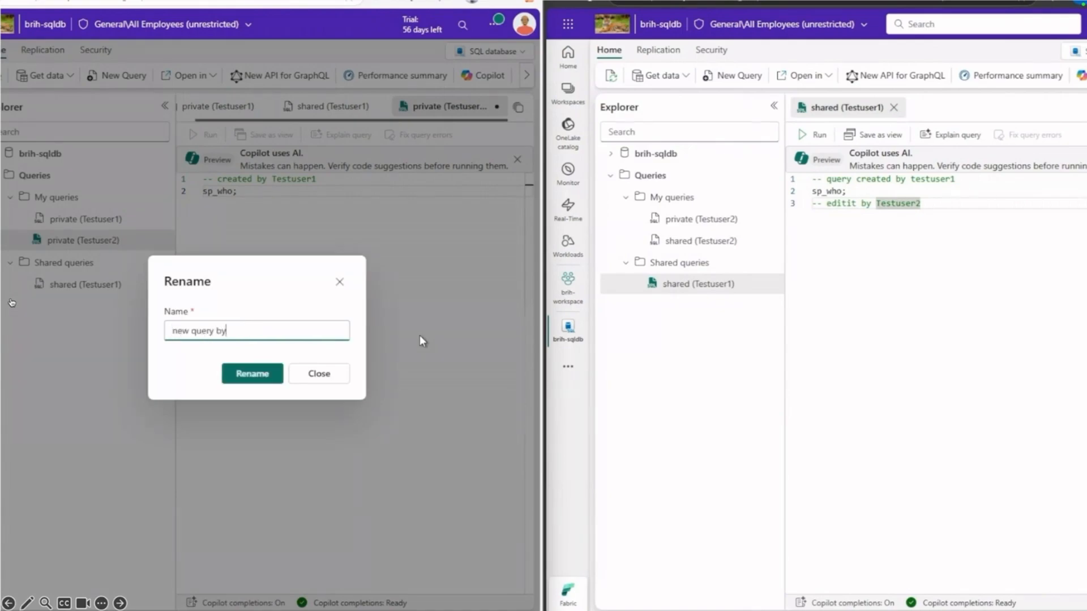
{"action": "type", "text": "Test"}
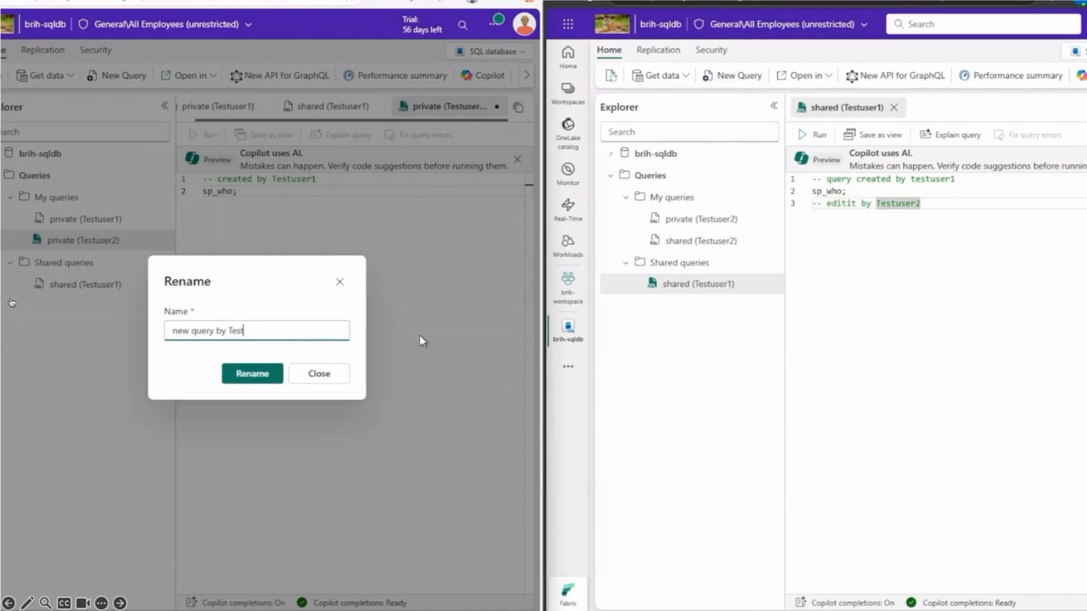
{"action": "type", "text": "user1"}
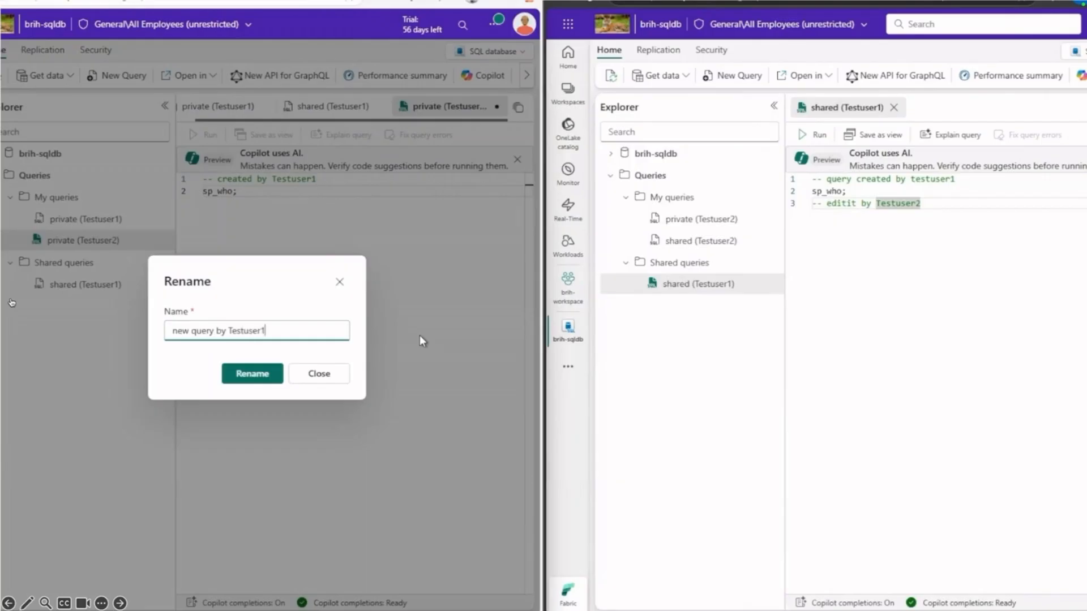
{"action": "left_click", "coordinate": [319, 374]}
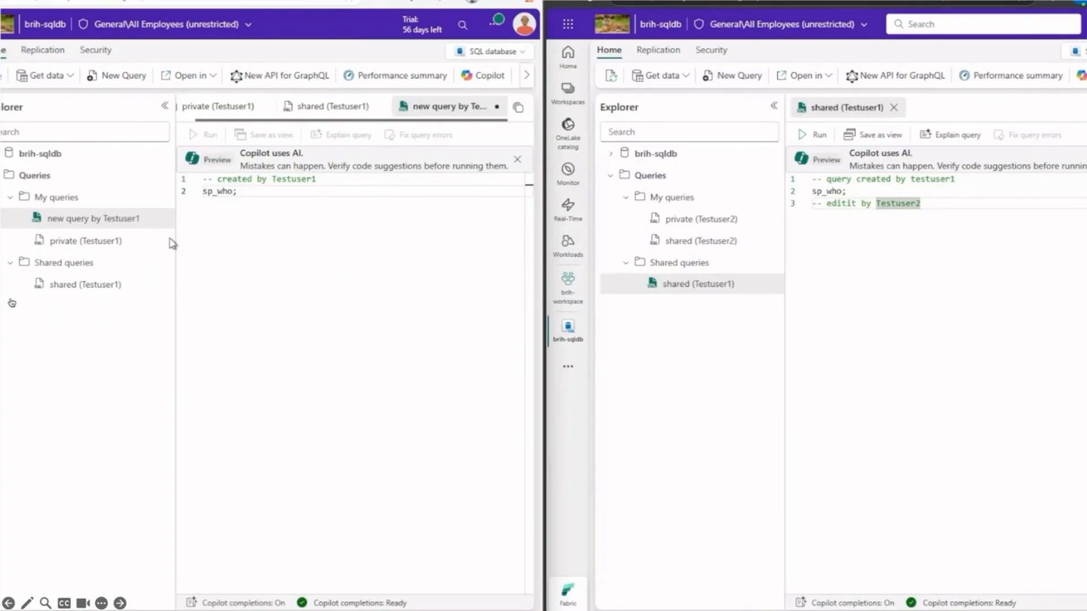
Step: Copy the renamed query as 'New query by Testuser1' and run its sp_who, returning 109 rows
{"action": "left_click", "coordinate": [162, 219]}
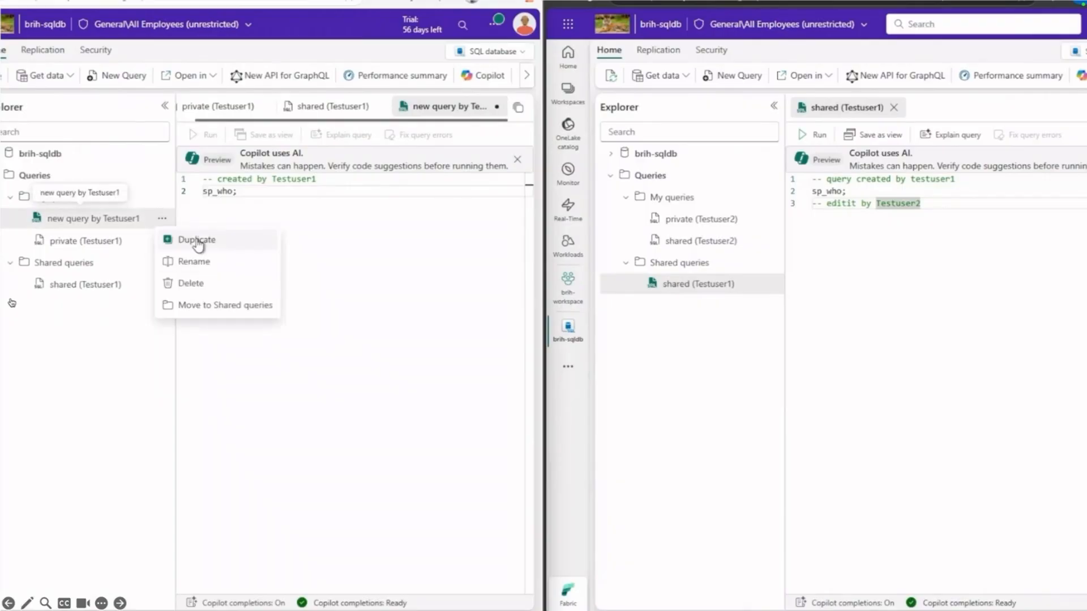
{"action": "left_click", "coordinate": [401, 359]}
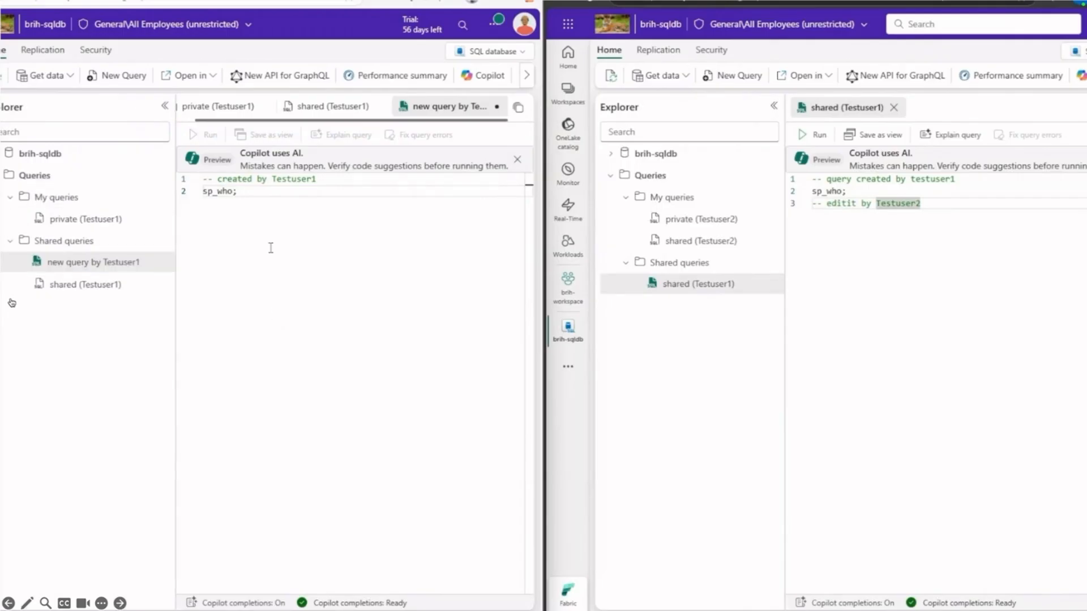
{"action": "mouse_move", "coordinate": [132, 274]}
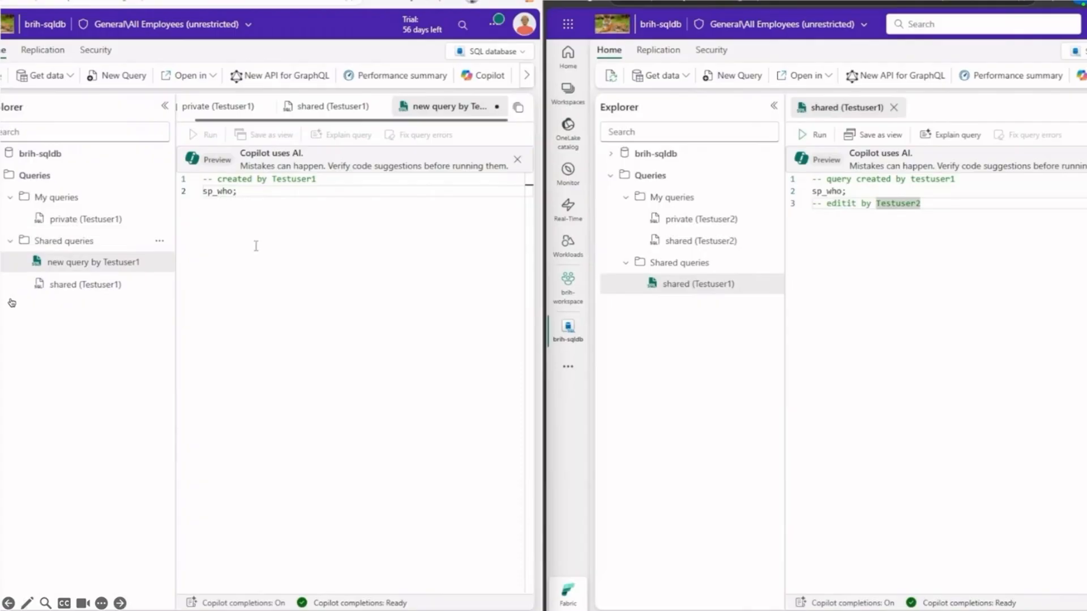
{"action": "left_click", "coordinate": [208, 134]}
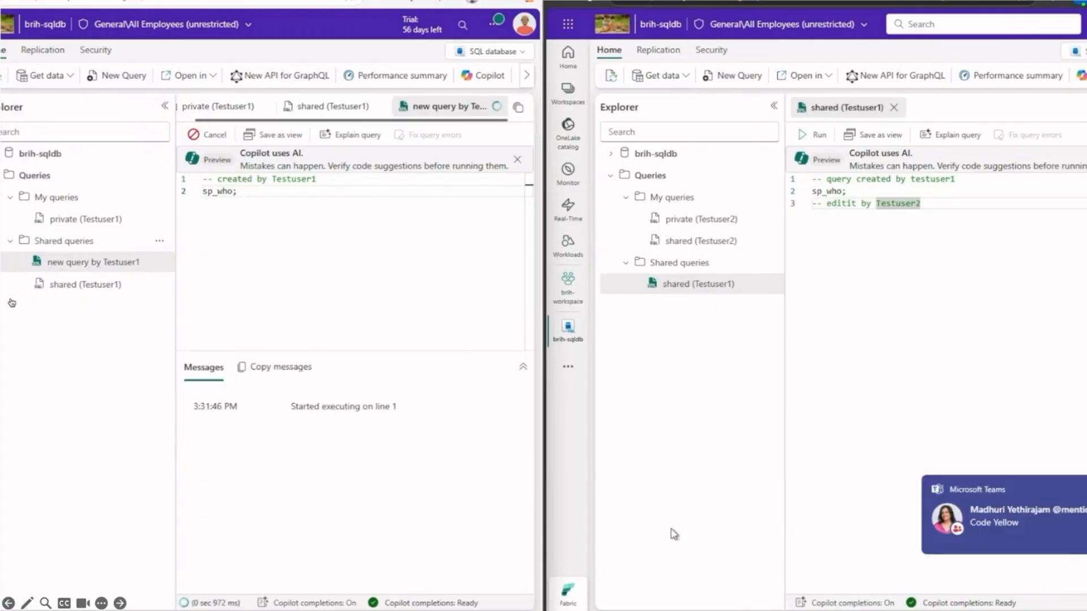
{"action": "left_click", "coordinate": [205, 135]}
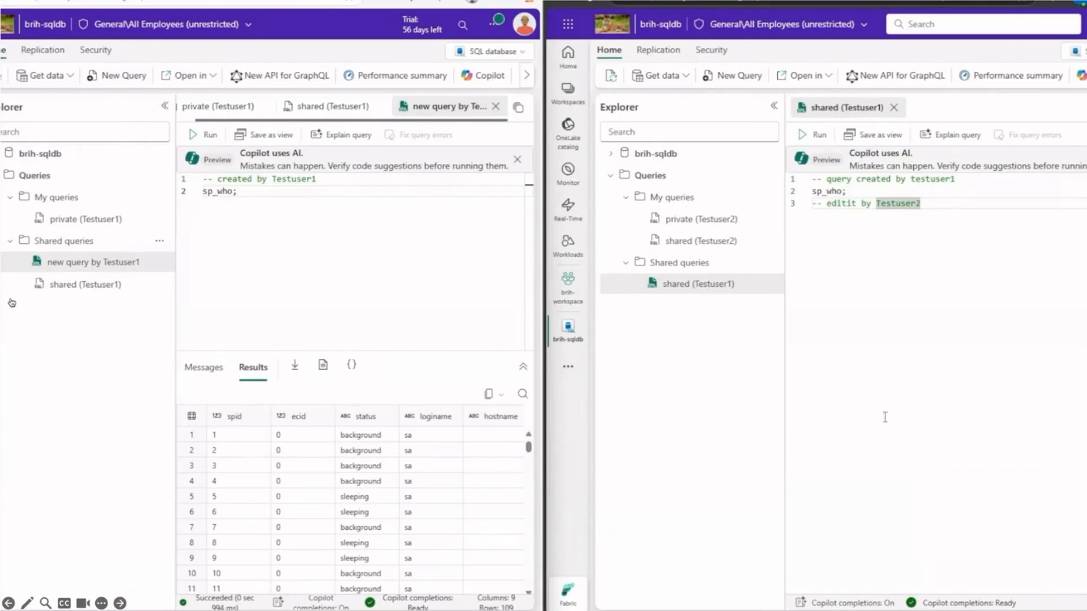
{"action": "mouse_move", "coordinate": [366, 323]}
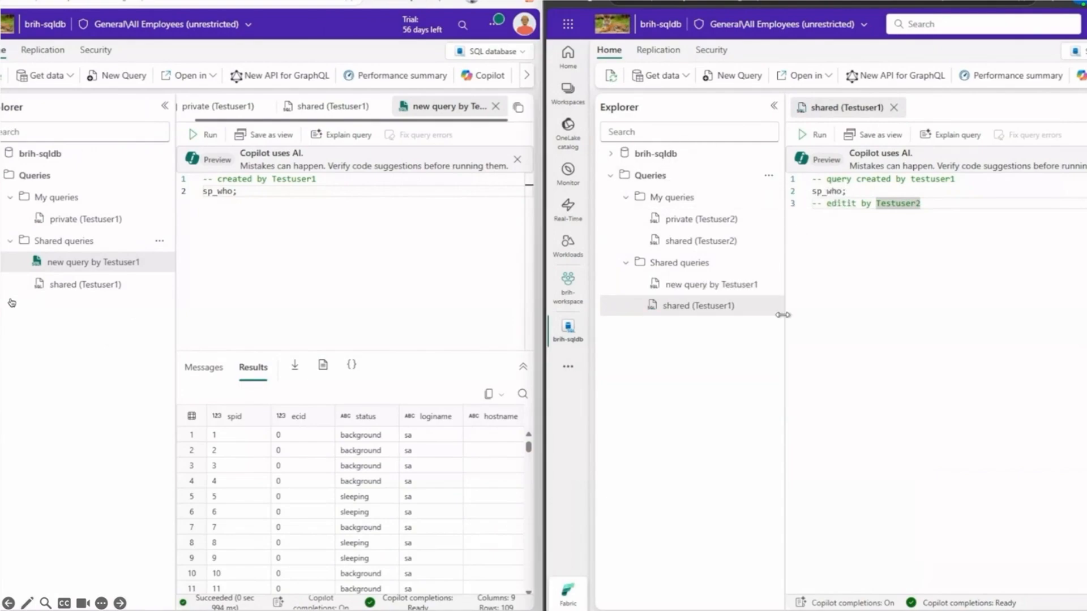
Step: Open 'New query by Testuser1' from the second user's Shared queries to view its sp_who line
{"action": "left_click", "coordinate": [711, 284]}
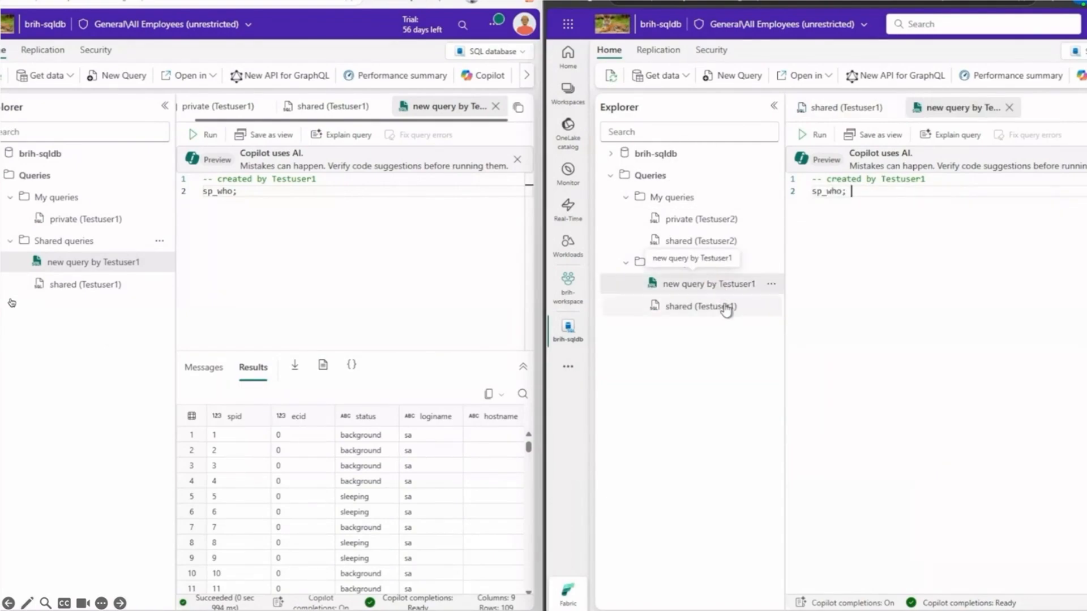
{"action": "left_click", "coordinate": [812, 134]}
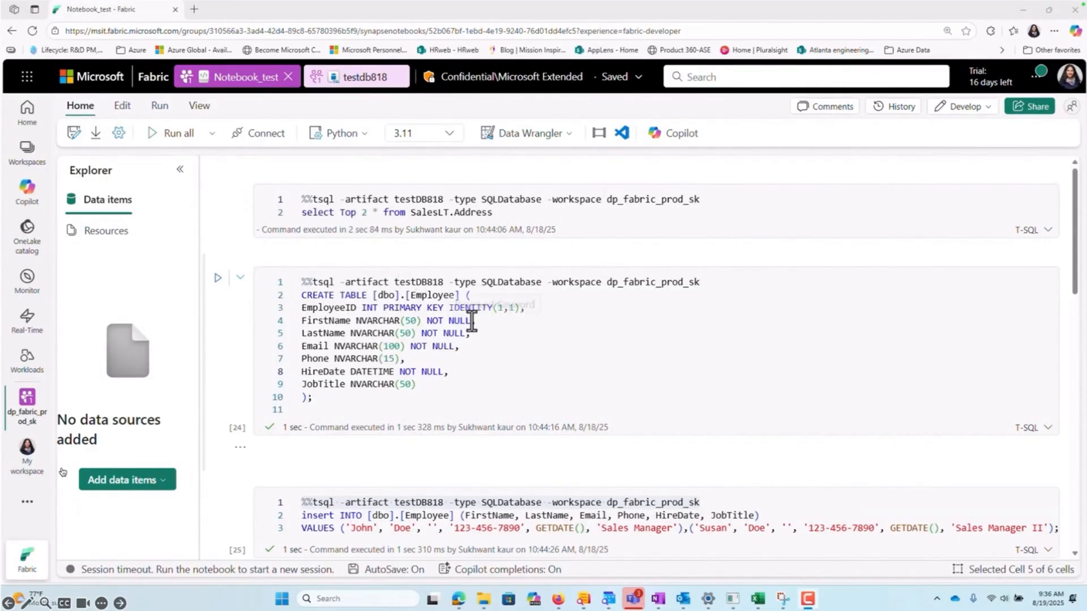
{"action": "mouse_move", "coordinate": [509, 333]}
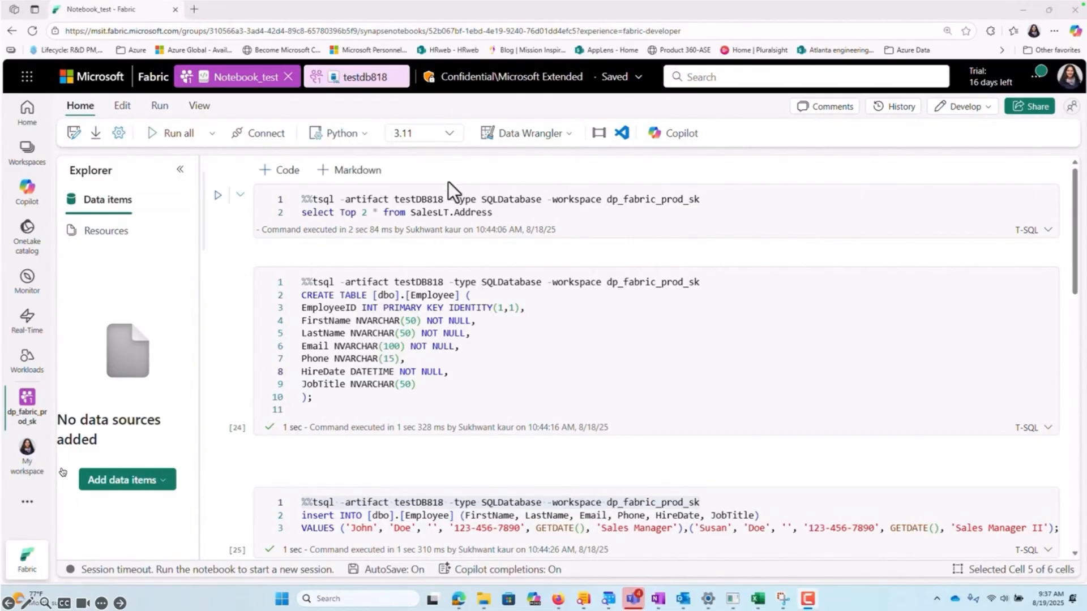
Step: Review the notebook language options (PySpark, Spark SQL, T-SQL) and keep Python
{"action": "left_click", "coordinate": [341, 133]}
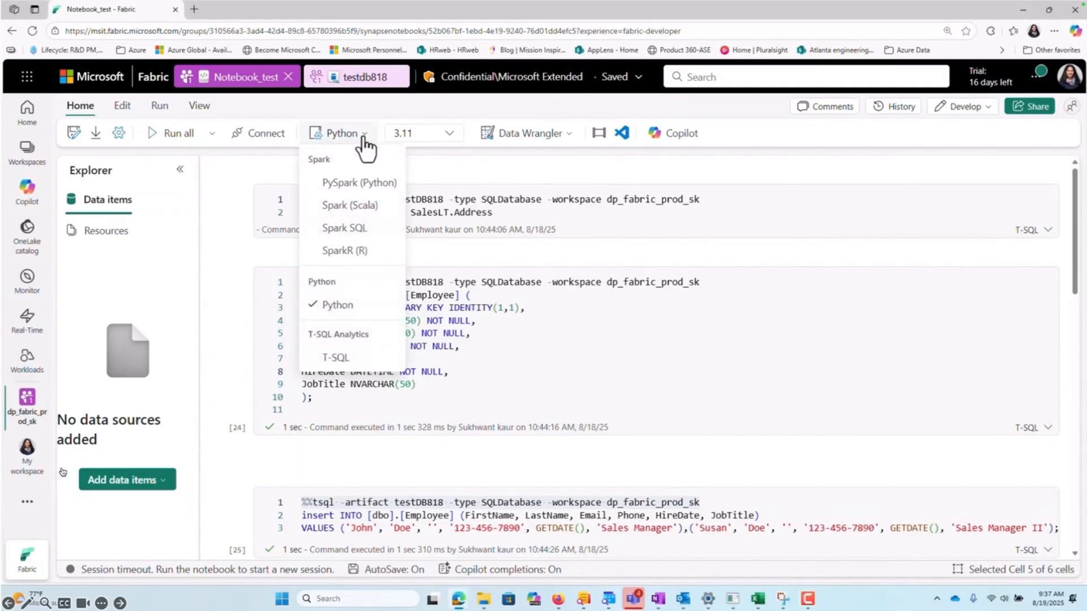
{"action": "left_click", "coordinate": [364, 133]}
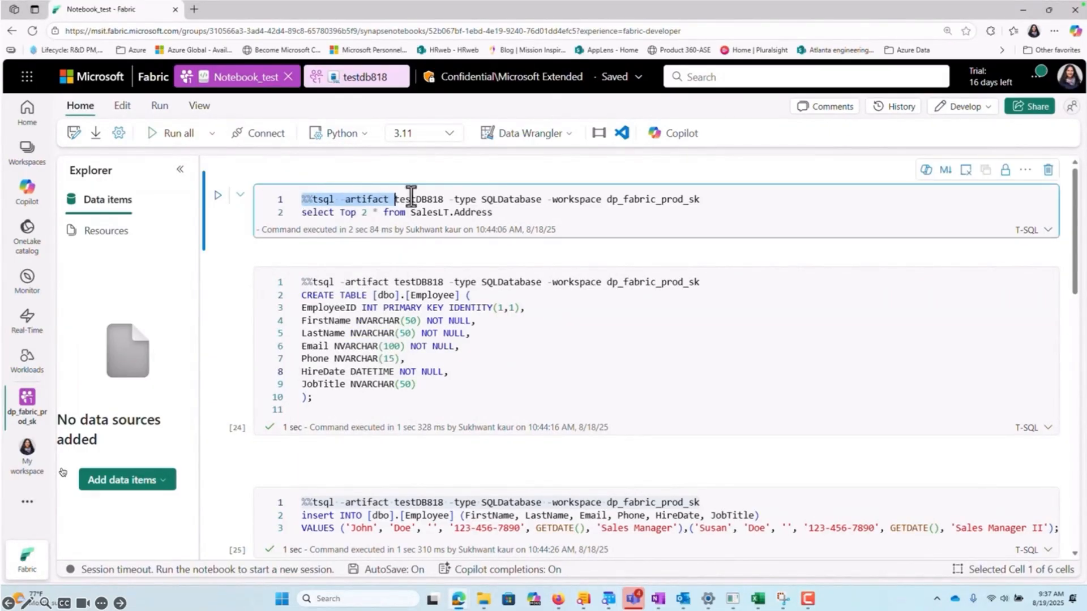
Step: Highlight the first cell's %%tsql line targeting testDB818 in dp_fabric_prod_sk
{"action": "left_click", "coordinate": [699, 200]}
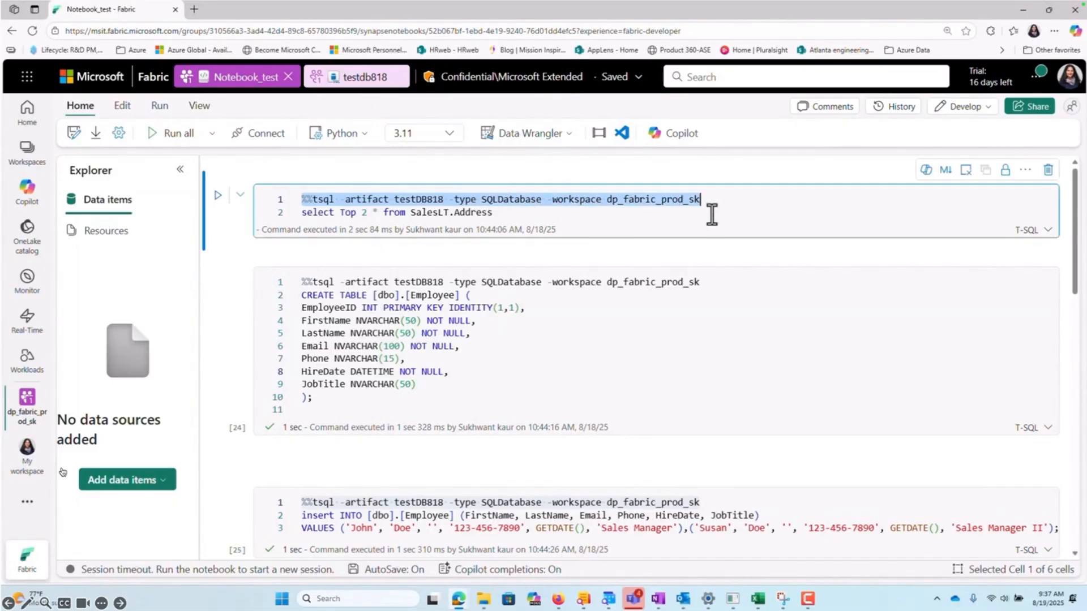
{"action": "mouse_move", "coordinate": [294, 232]}
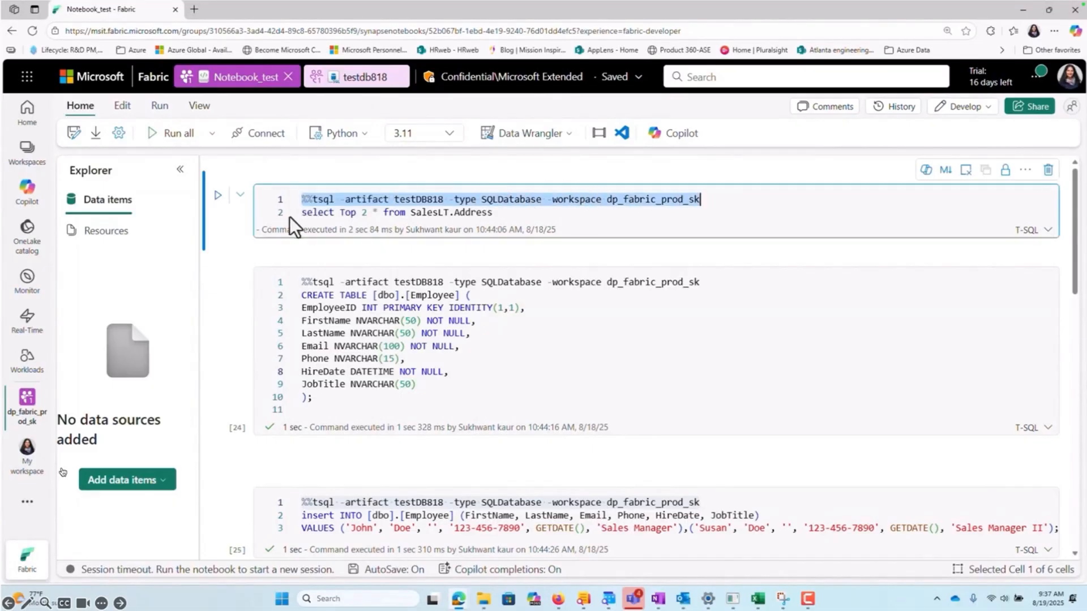
{"action": "mouse_move", "coordinate": [422, 231]}
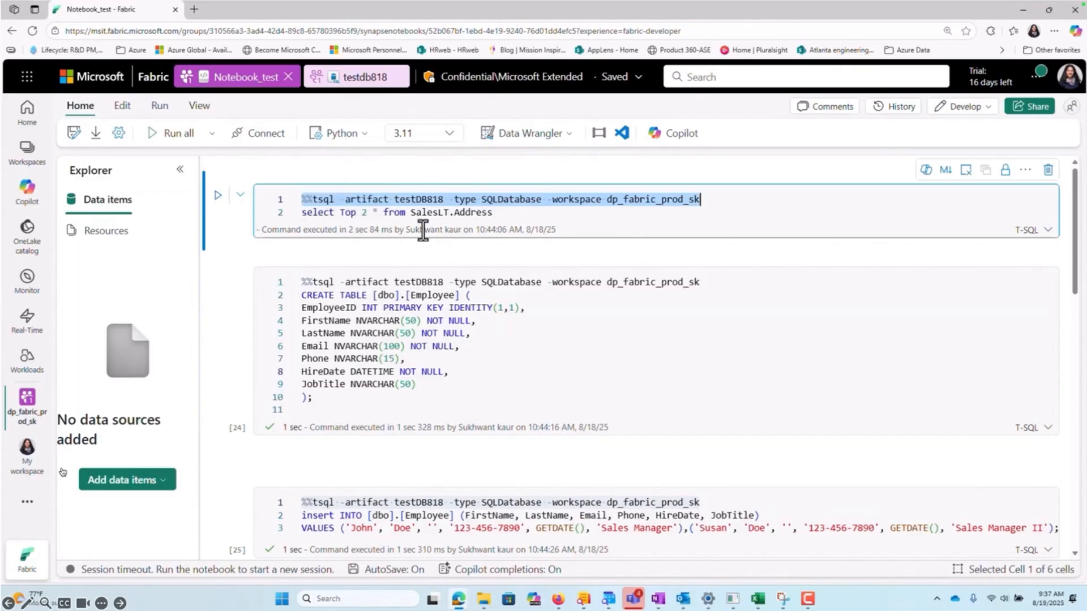
{"action": "mouse_move", "coordinate": [427, 251]}
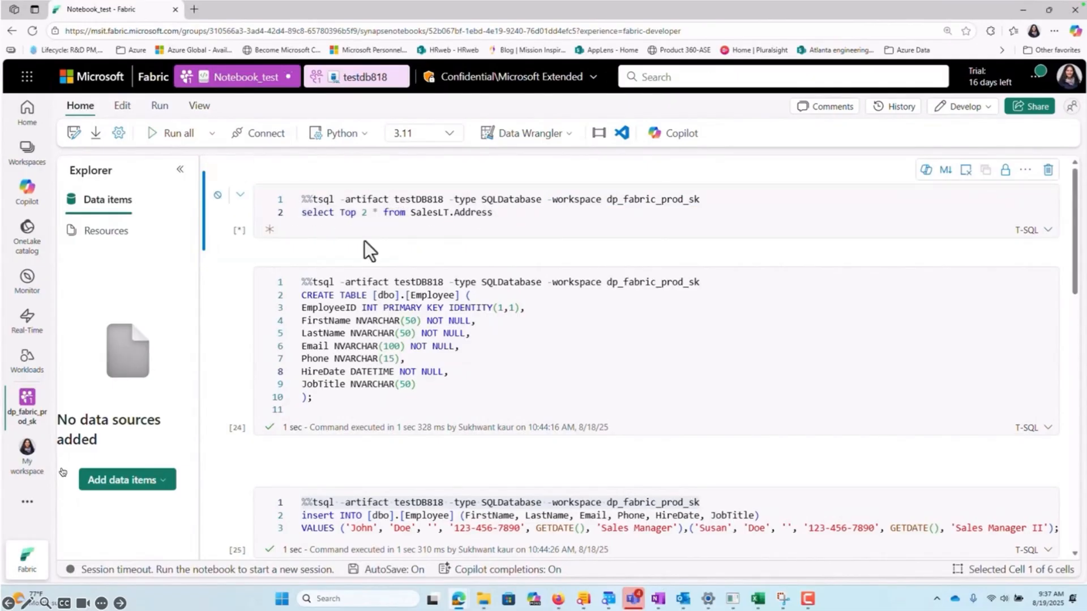
Step: Let the first cell return two SalesLT.Address rows, then scroll to the CREATE TABLE cell
{"action": "left_click", "coordinate": [179, 133]}
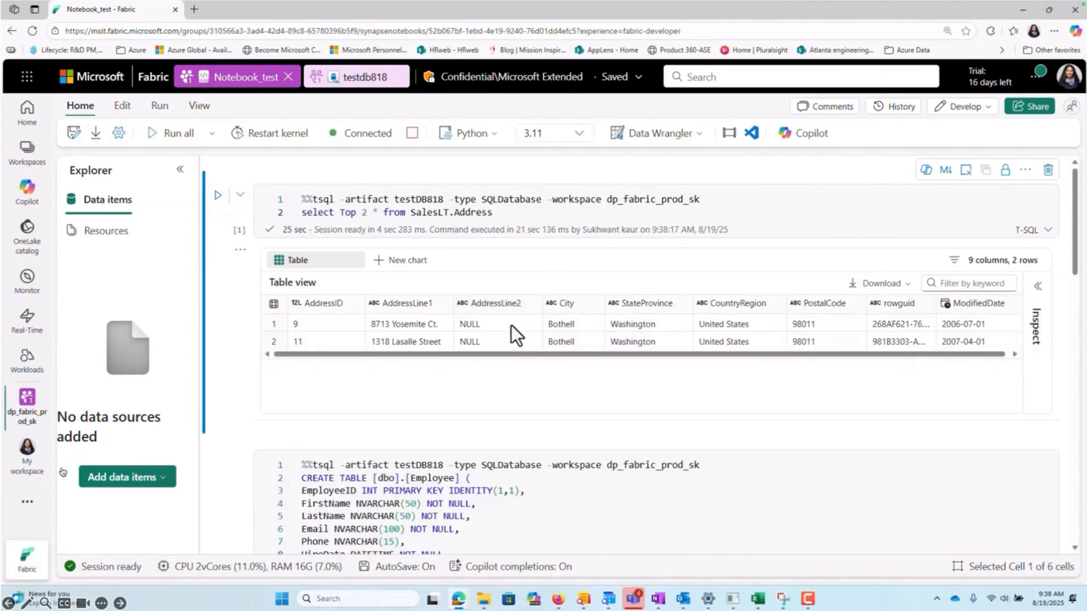
{"action": "scroll", "scroll_direction": "down", "scroll_amount": 3}
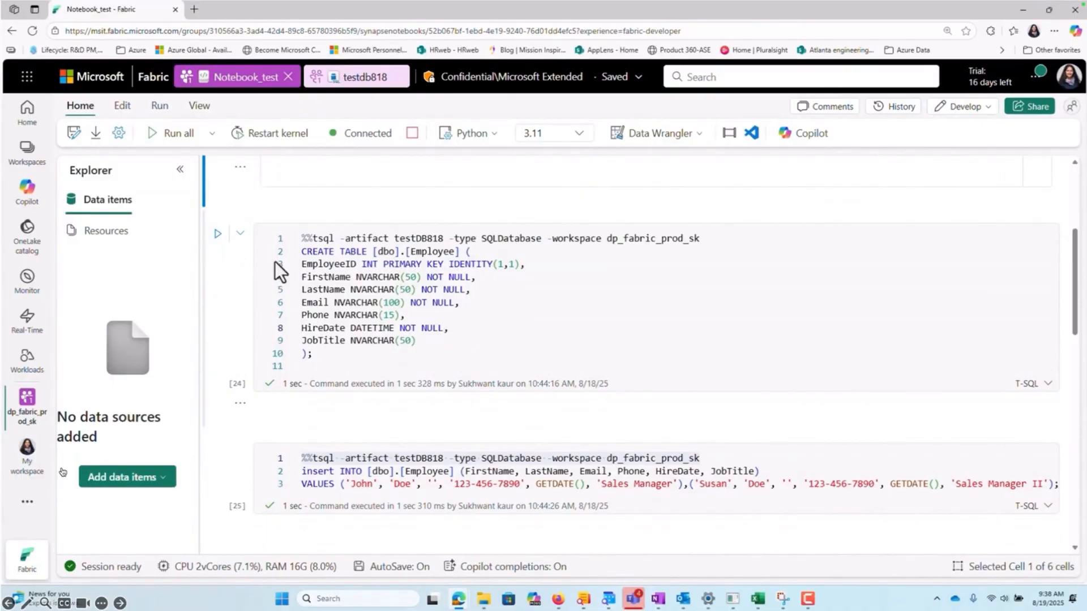
Step: Run the CREATE TABLE Employee cell successfully and move down to the INSERT cell
{"action": "left_click", "coordinate": [218, 235]}
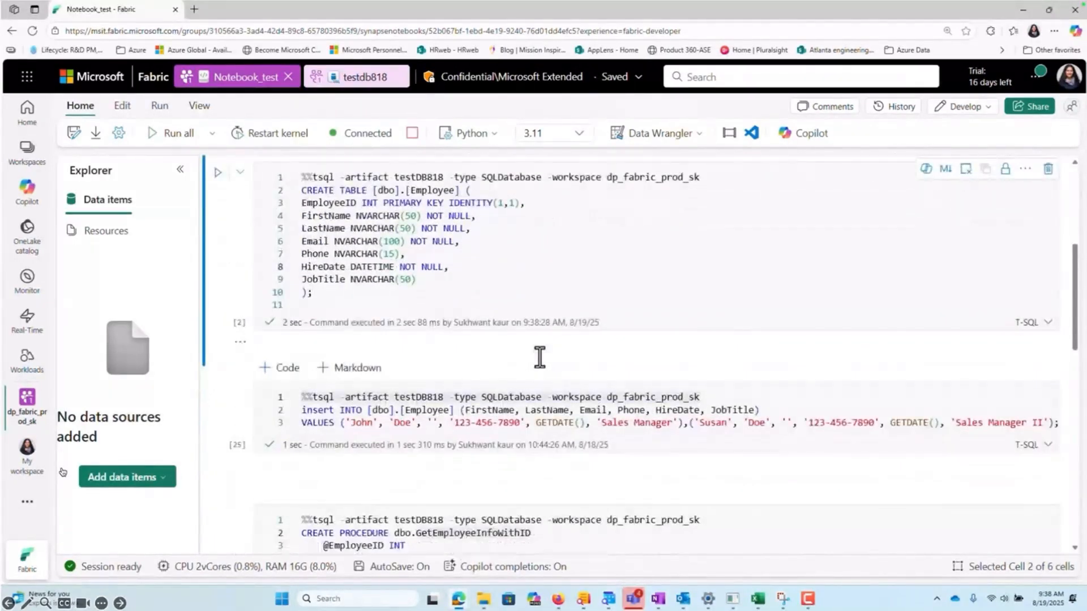
{"action": "scroll", "scroll_direction": "down", "scroll_amount": 3}
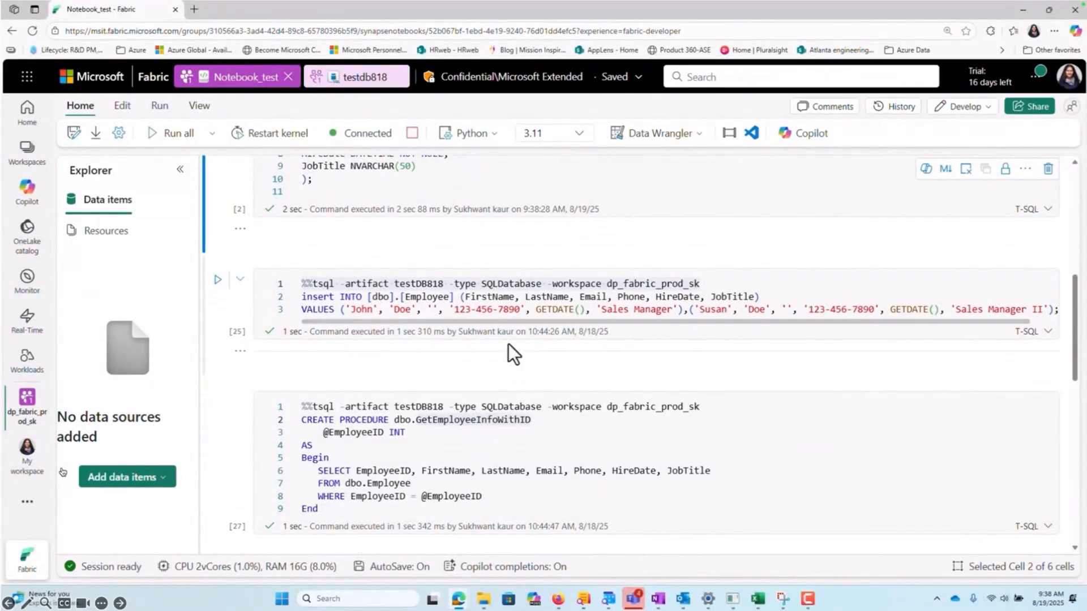
{"action": "left_click", "coordinate": [332, 309]}
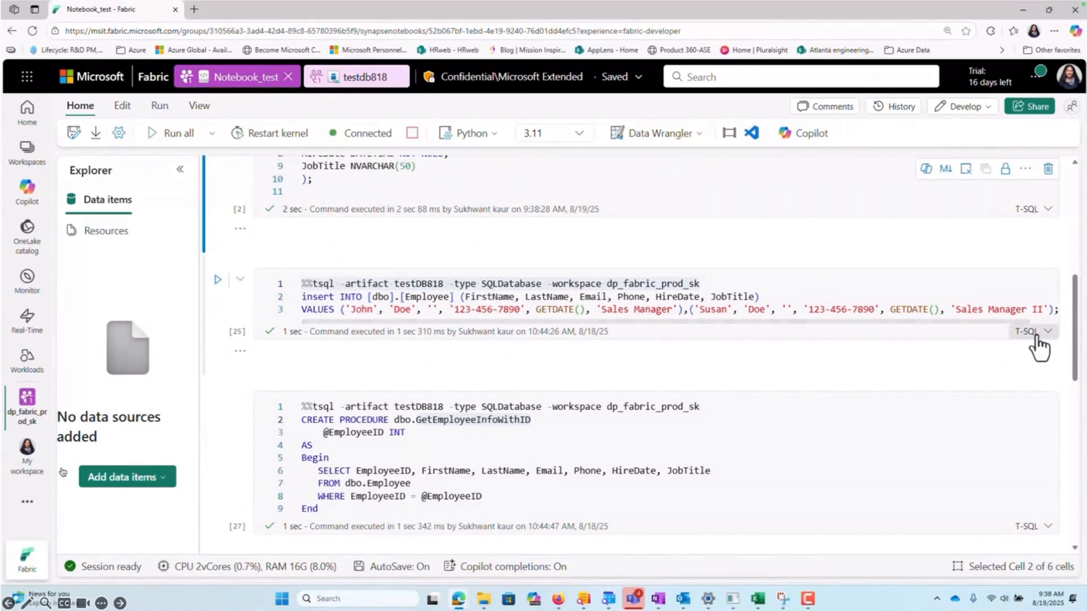
Step: Set the INSERT cell to Python, then put %%tsql on its own first line
{"action": "left_click", "coordinate": [1034, 332]}
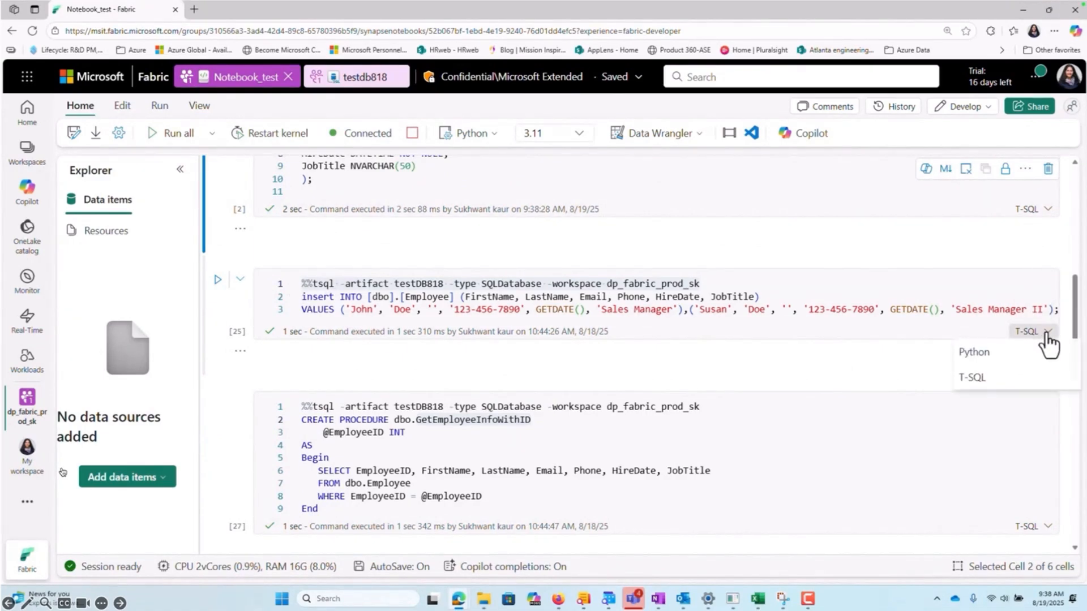
{"action": "mouse_move", "coordinate": [991, 359]}
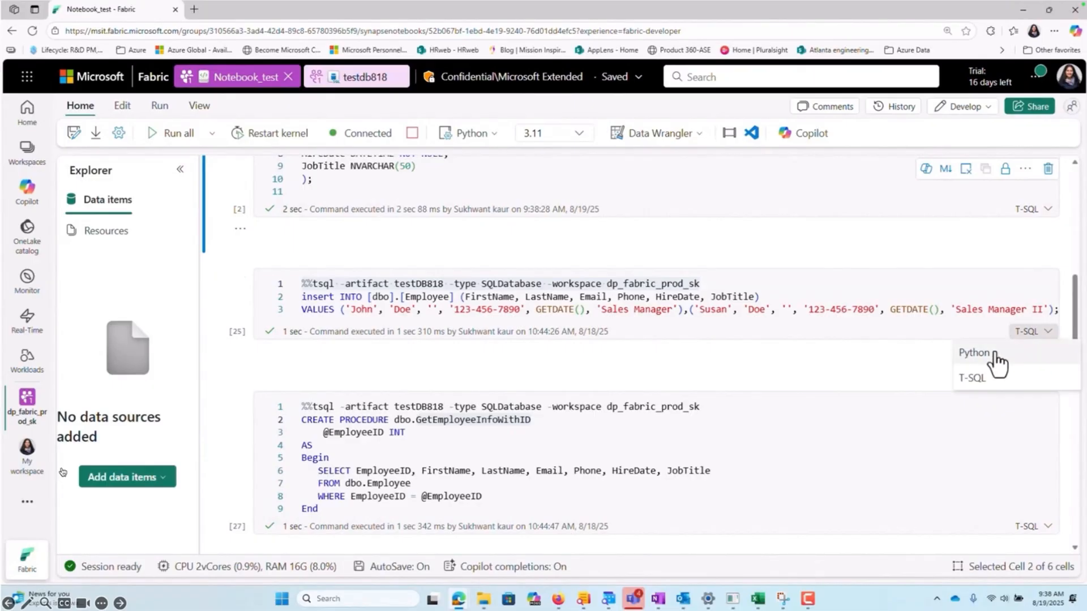
{"action": "left_click", "coordinate": [975, 353]}
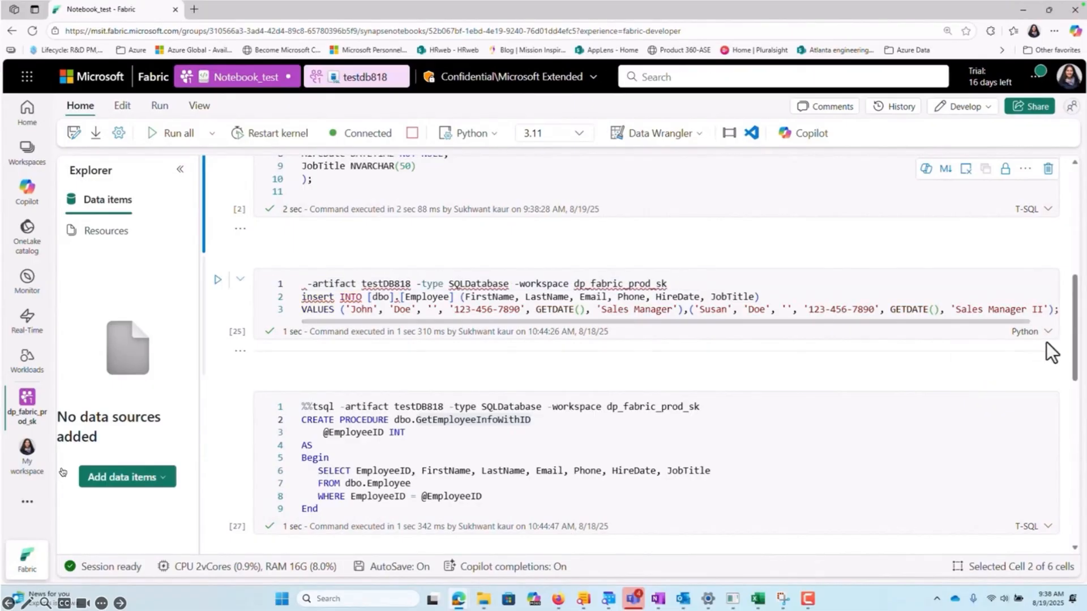
{"action": "left_click", "coordinate": [389, 297]}
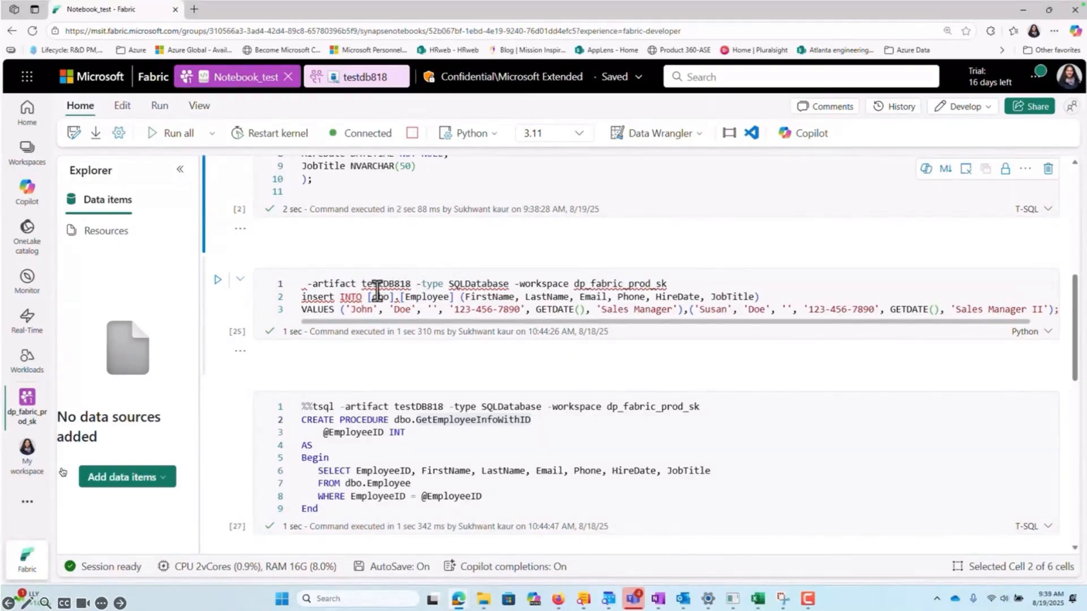
{"action": "mouse_move", "coordinate": [1052, 344]}
{"action": "type", "text": "%%tsql"}
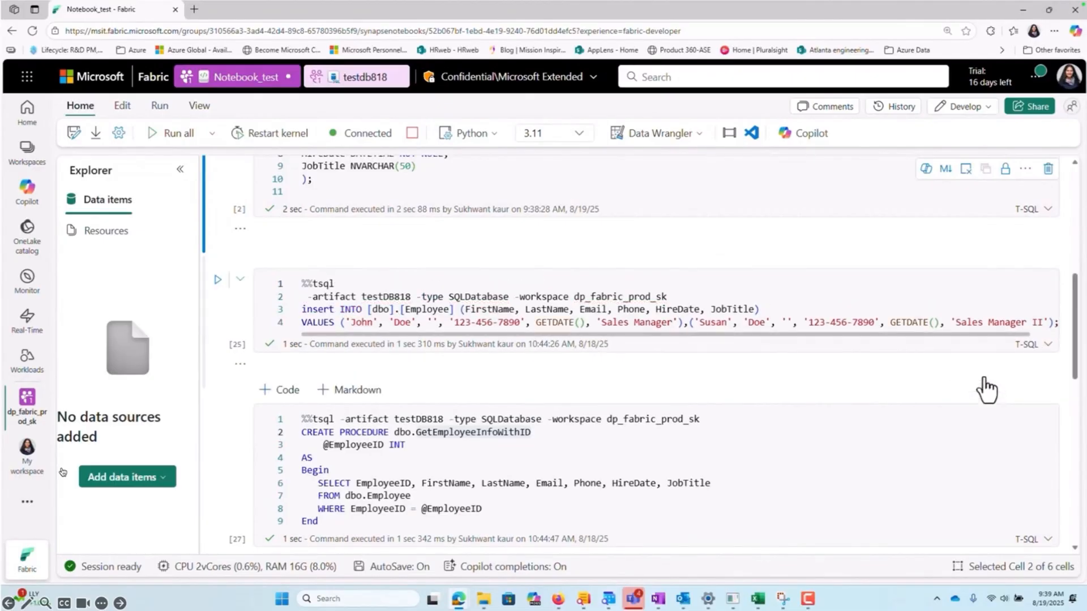
{"action": "left_click", "coordinate": [337, 284]}
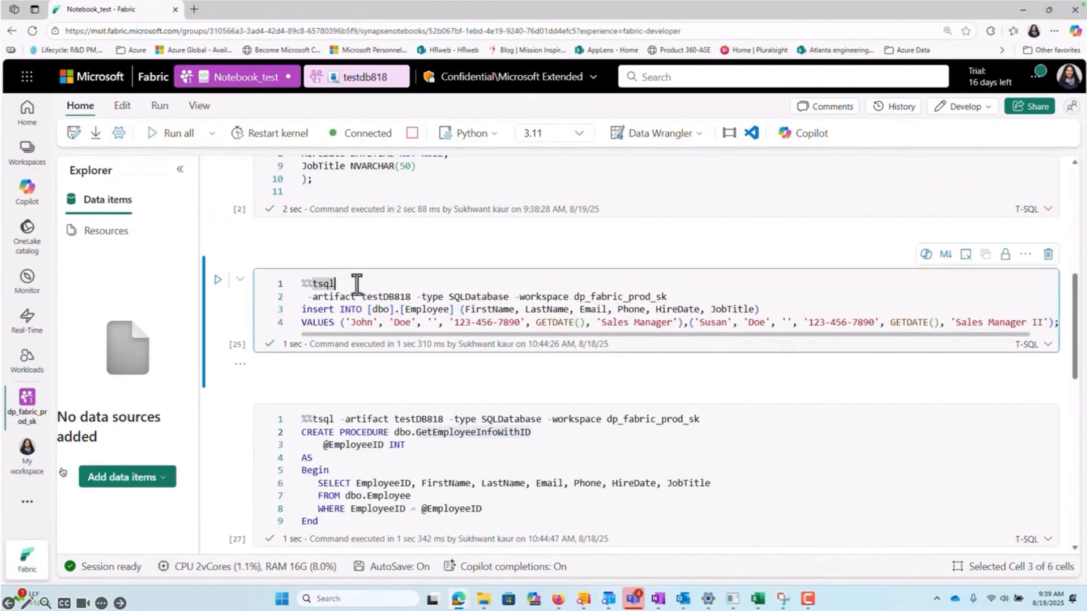